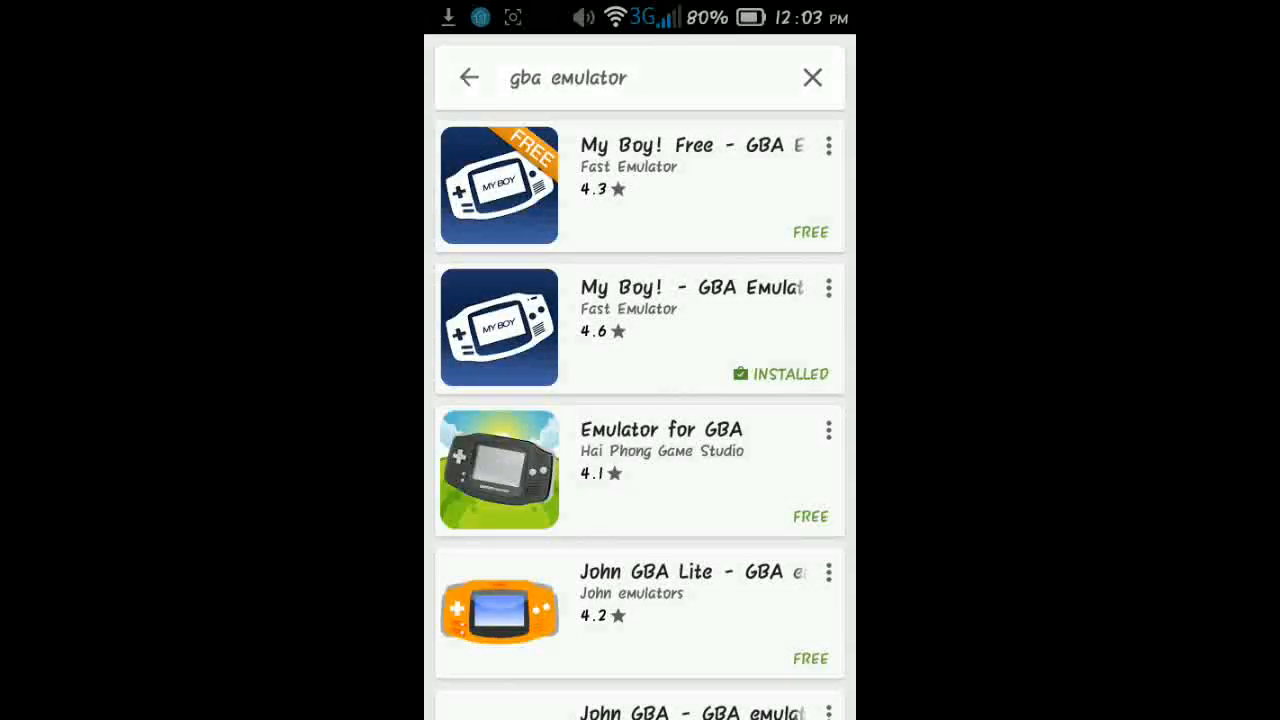
Browse down the 'gba emulator' Play Store results showing My Boy! installed.
scroll(down, 3)
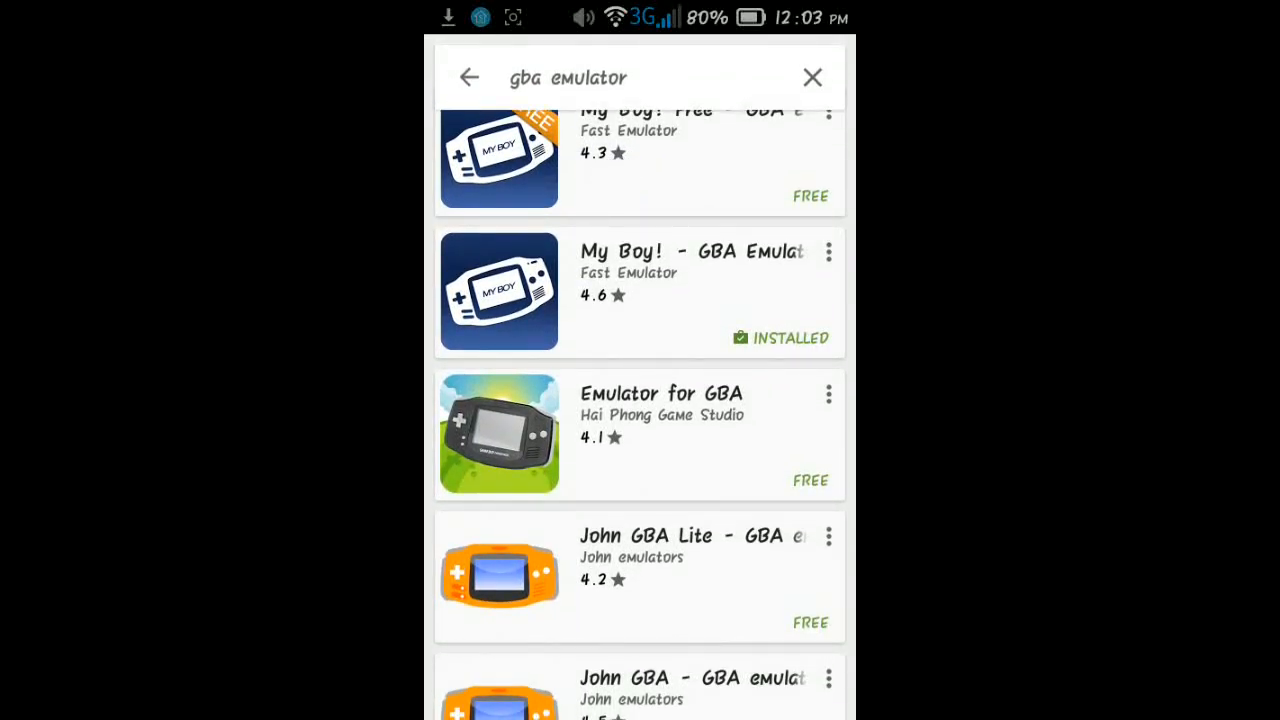
scroll(down, 3)
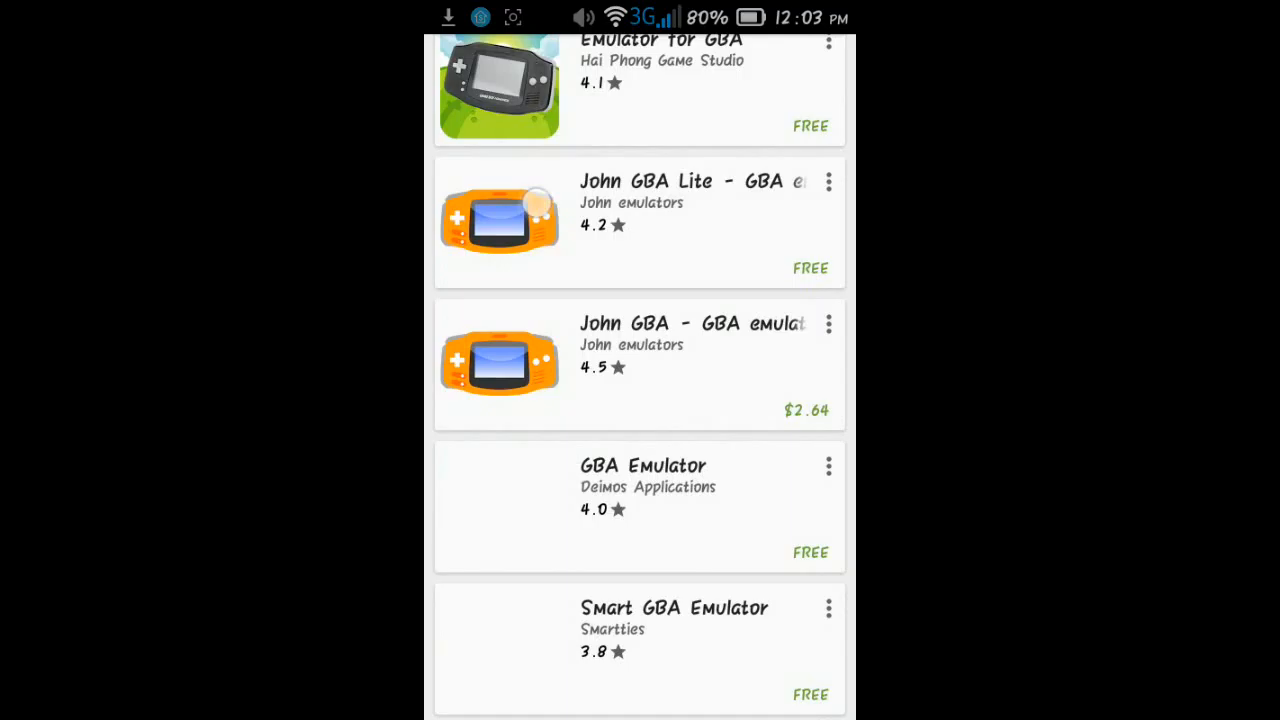
scroll(down, 3)
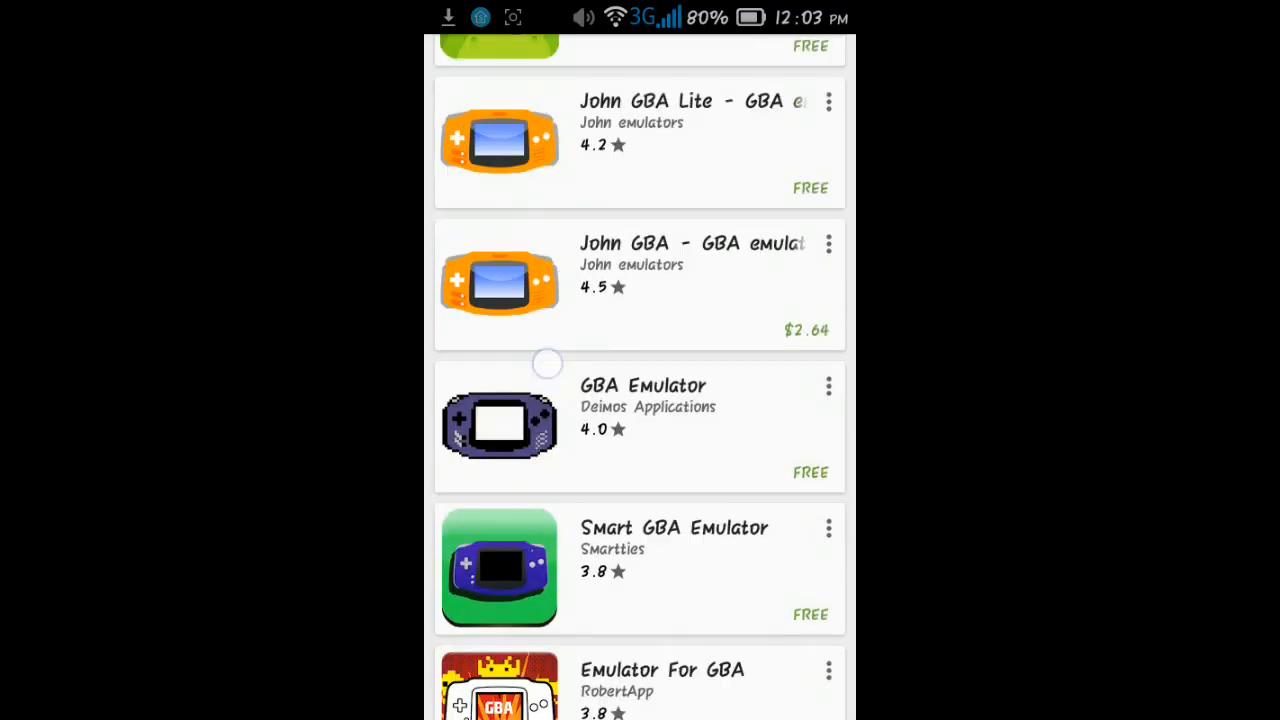
scroll(down, 3)
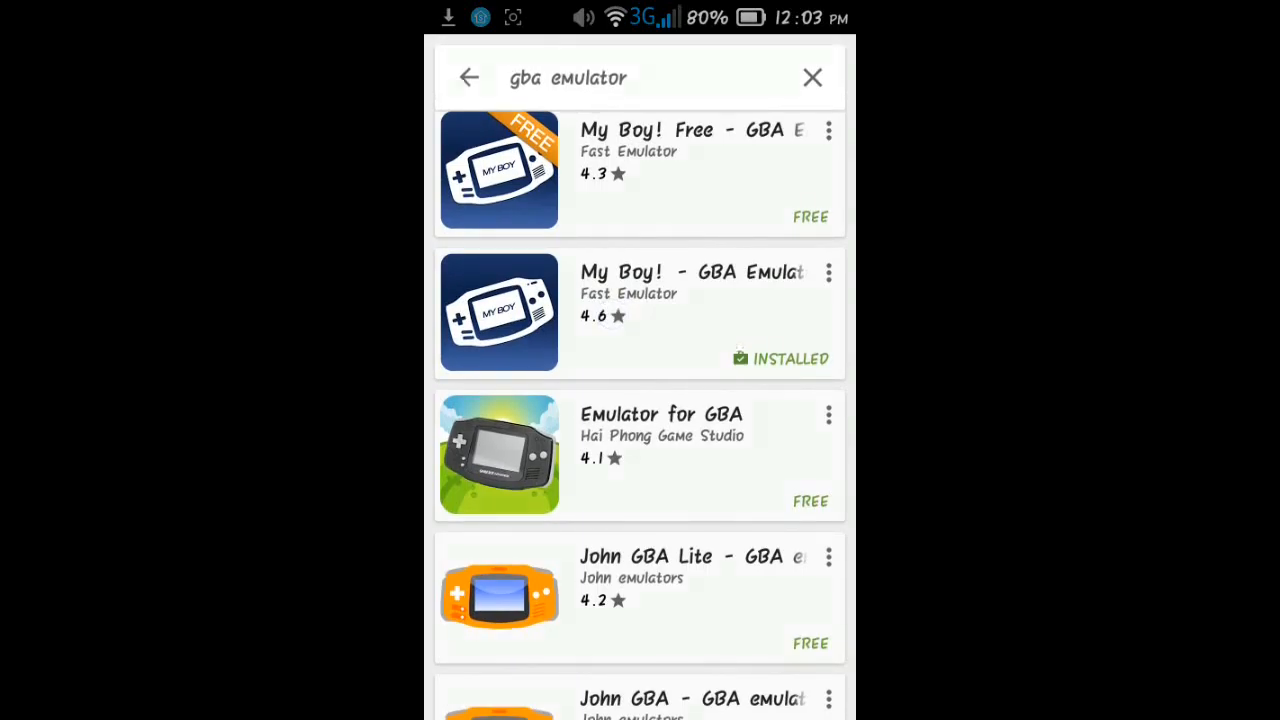
scroll(down, 3)
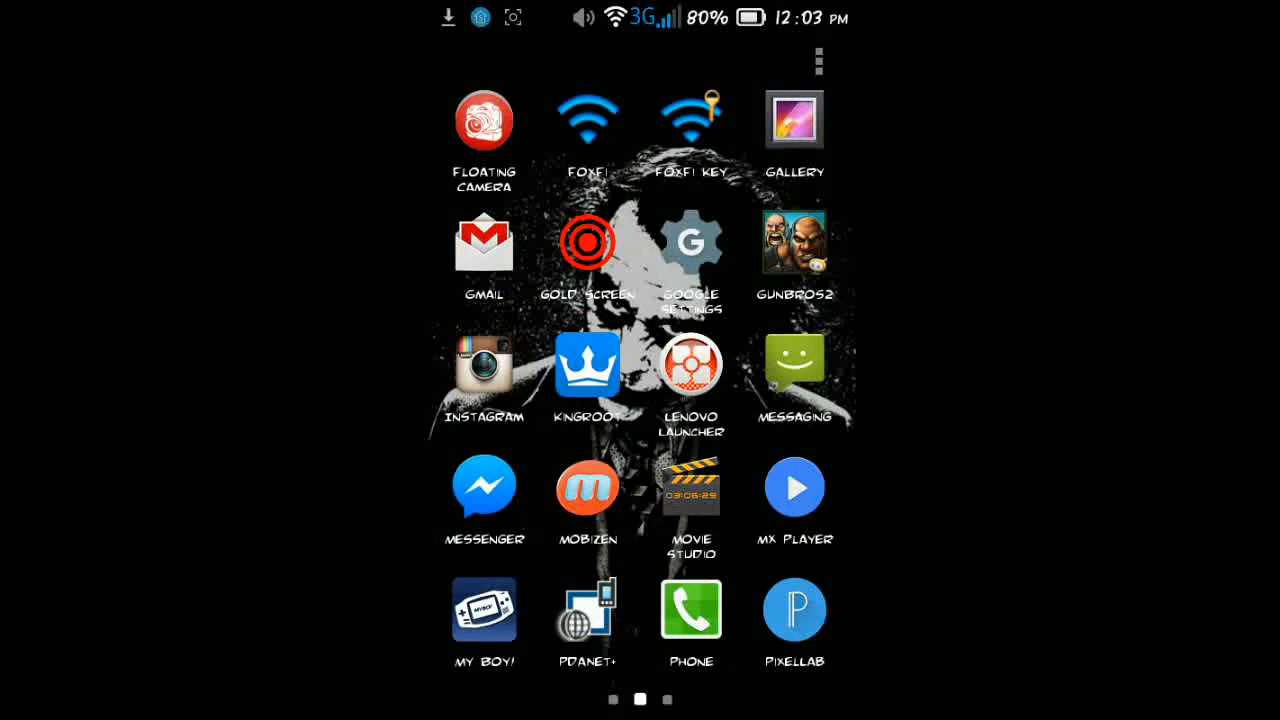
Leave the store and launch Chrome from the app drawer on a blank tab.
scroll(right, 3)
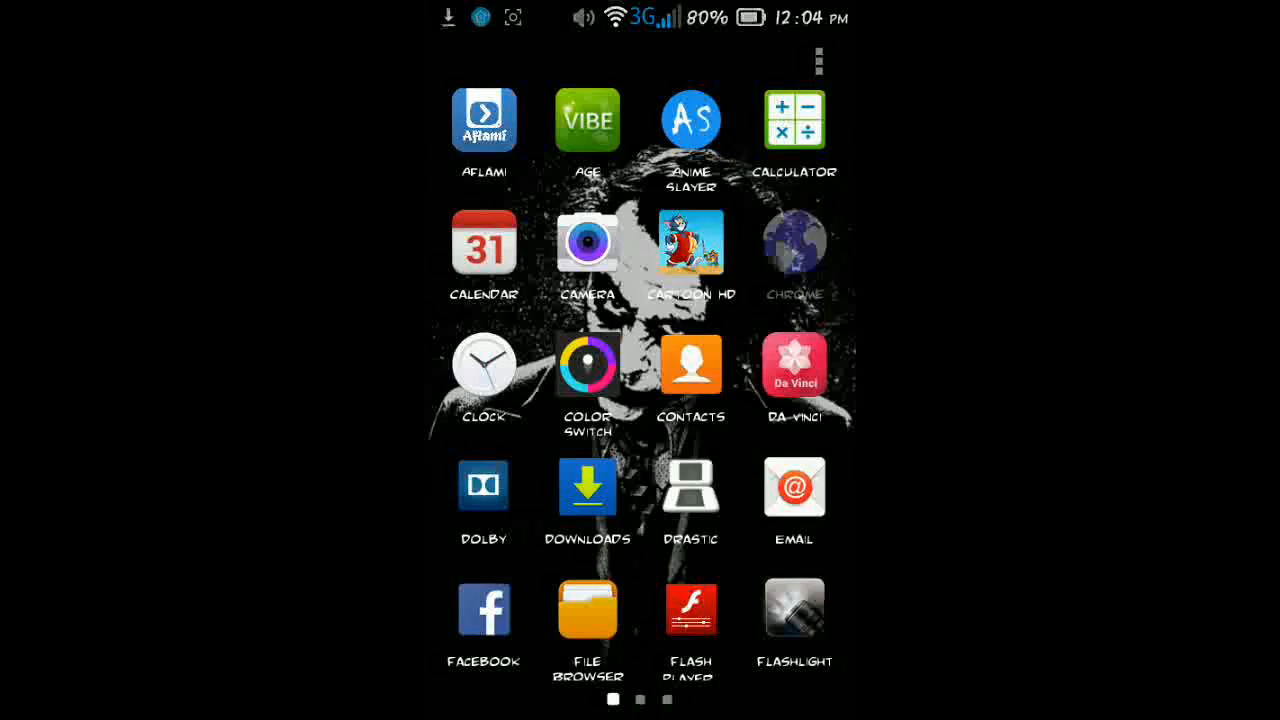
click(794, 240)
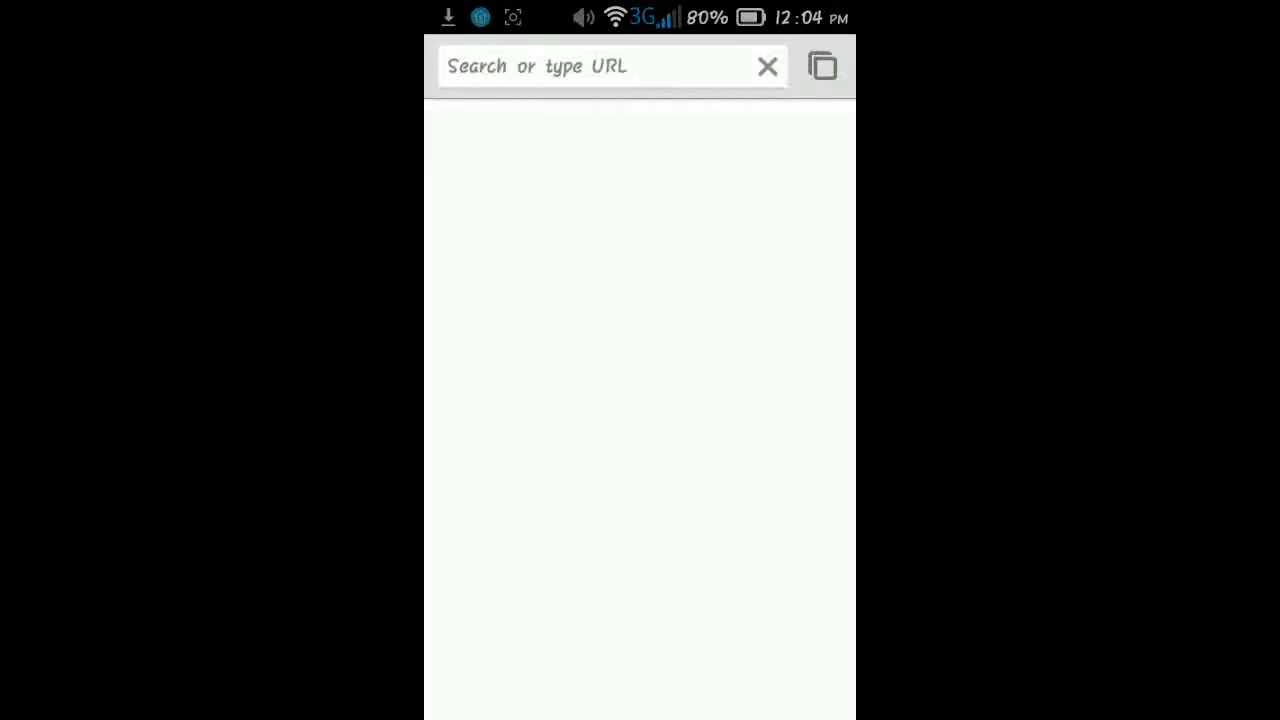
Load m.apkhere.com/down/com.fastem past the Confirm Form Resubmission prompt to the My Boy! 1.7.0.2 page.
text(m.apkhere.com/down/com.fastem)
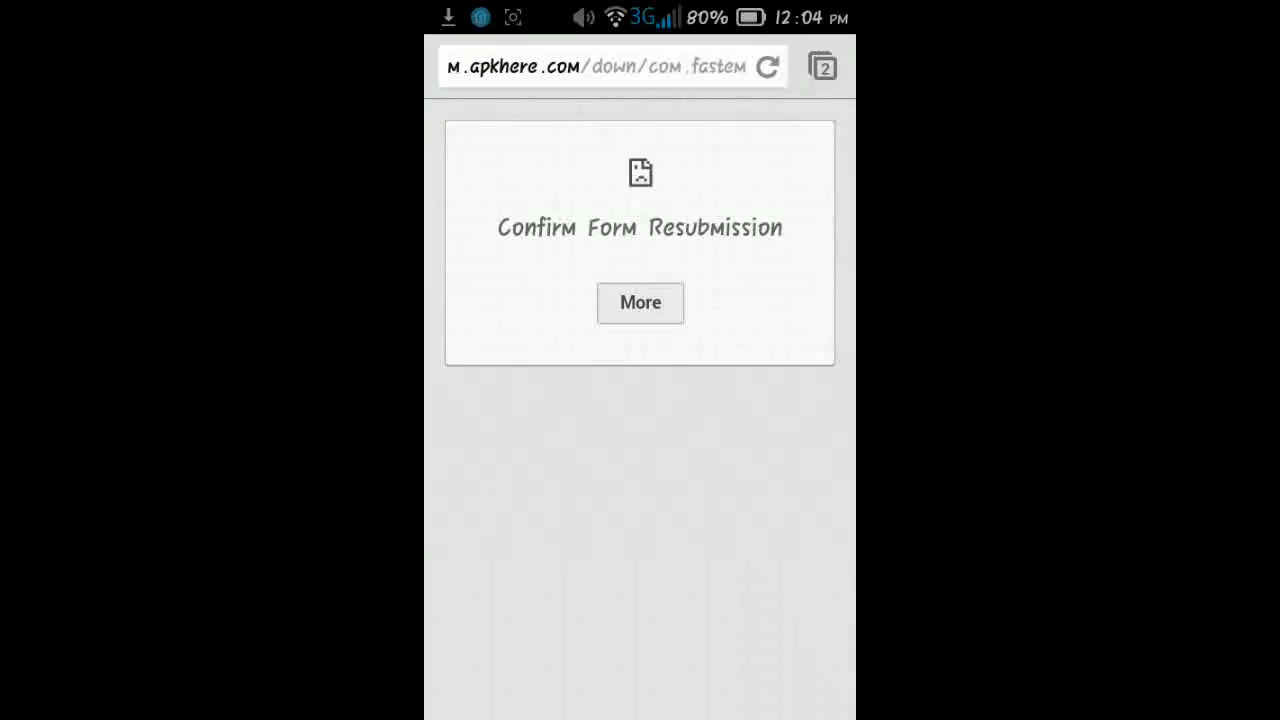
click(770, 66)
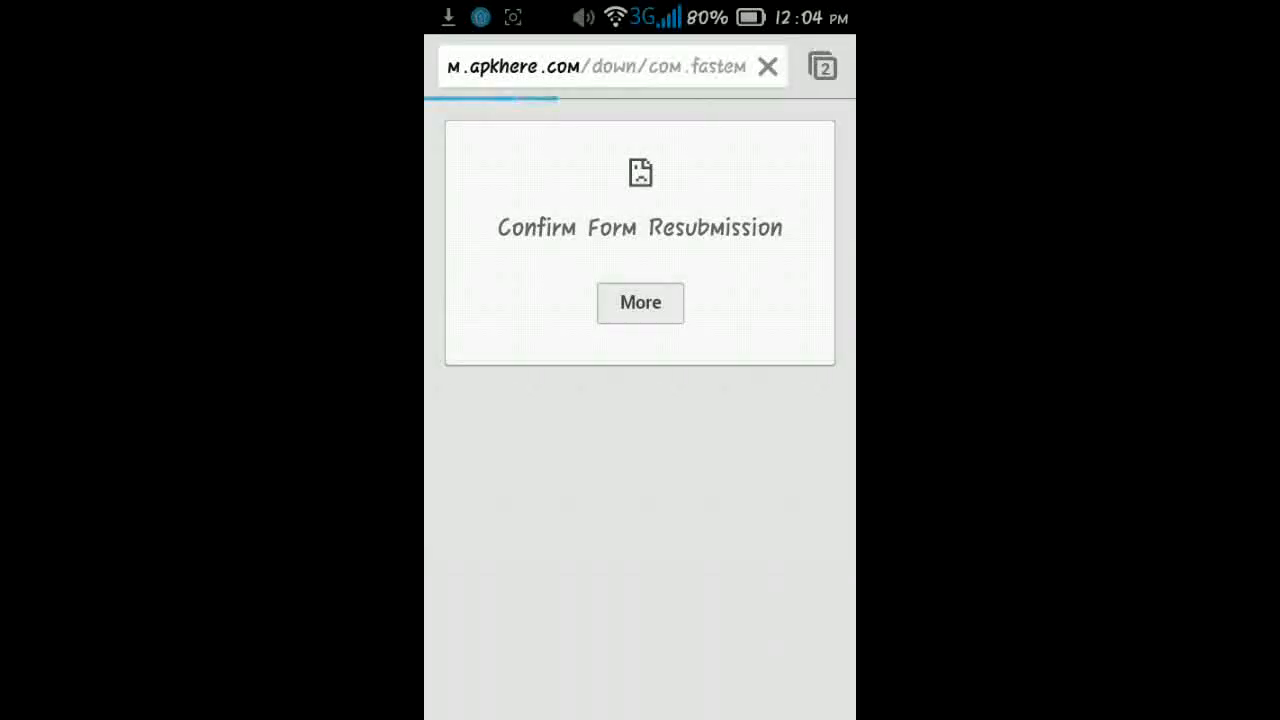
click(640, 302)
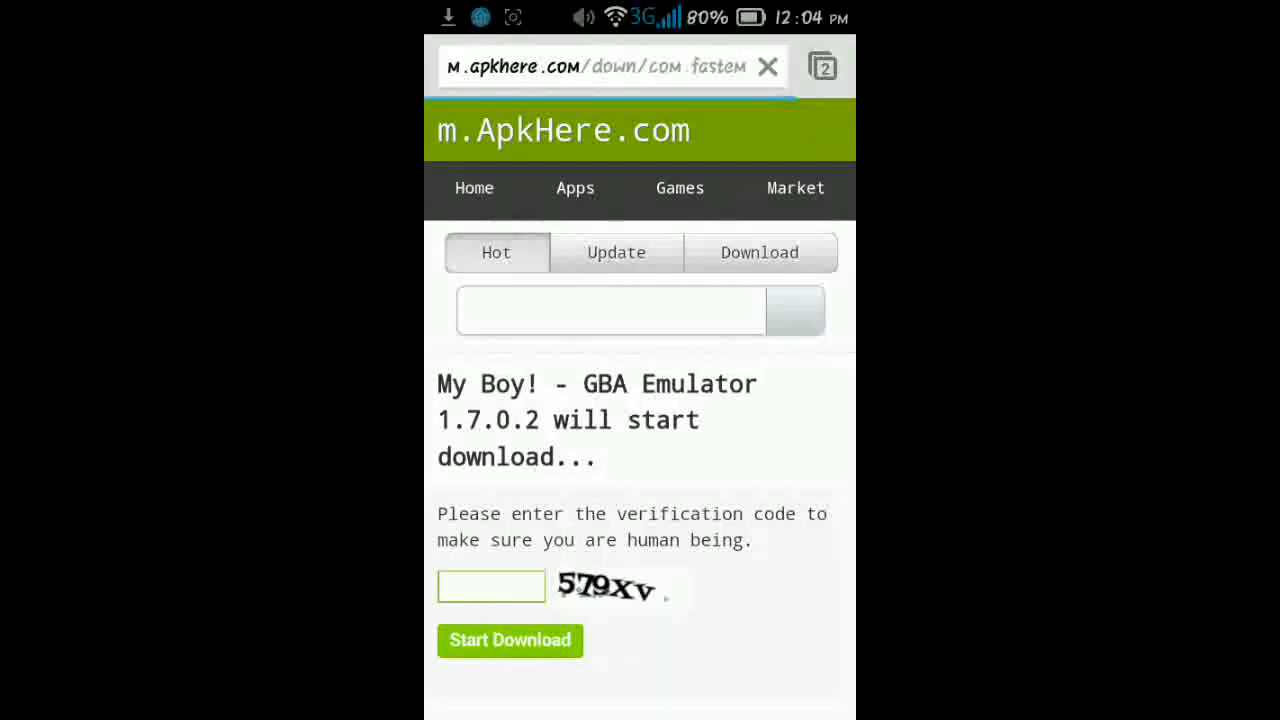
scroll(down, 3)
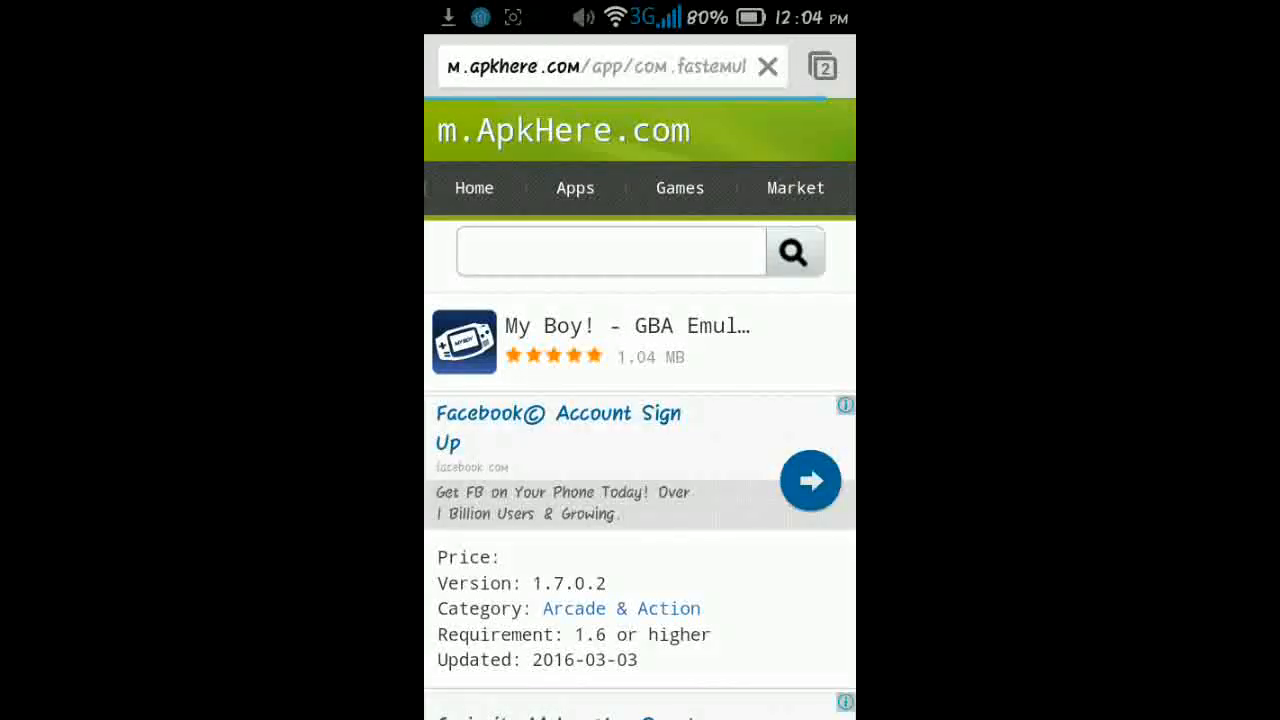
Scroll past Old Versions and start the My Boy! download, reaching the verification-code page.
scroll(down, 3)
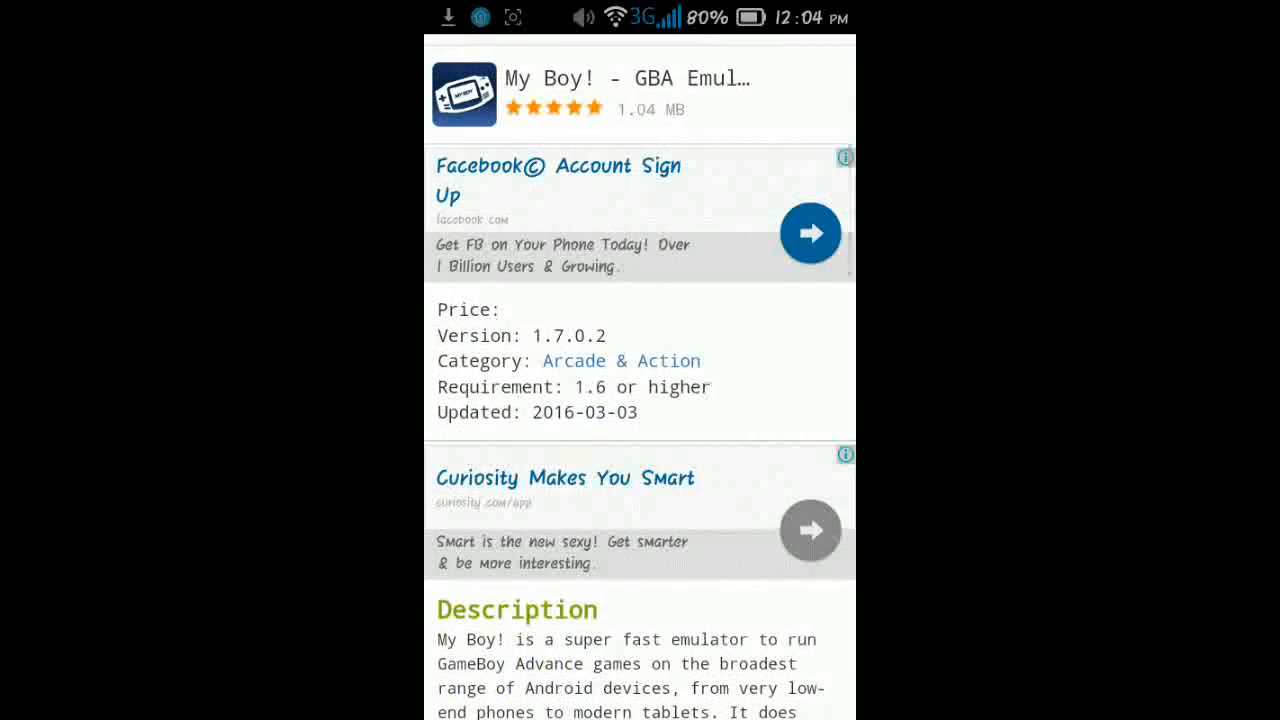
scroll(down, 3)
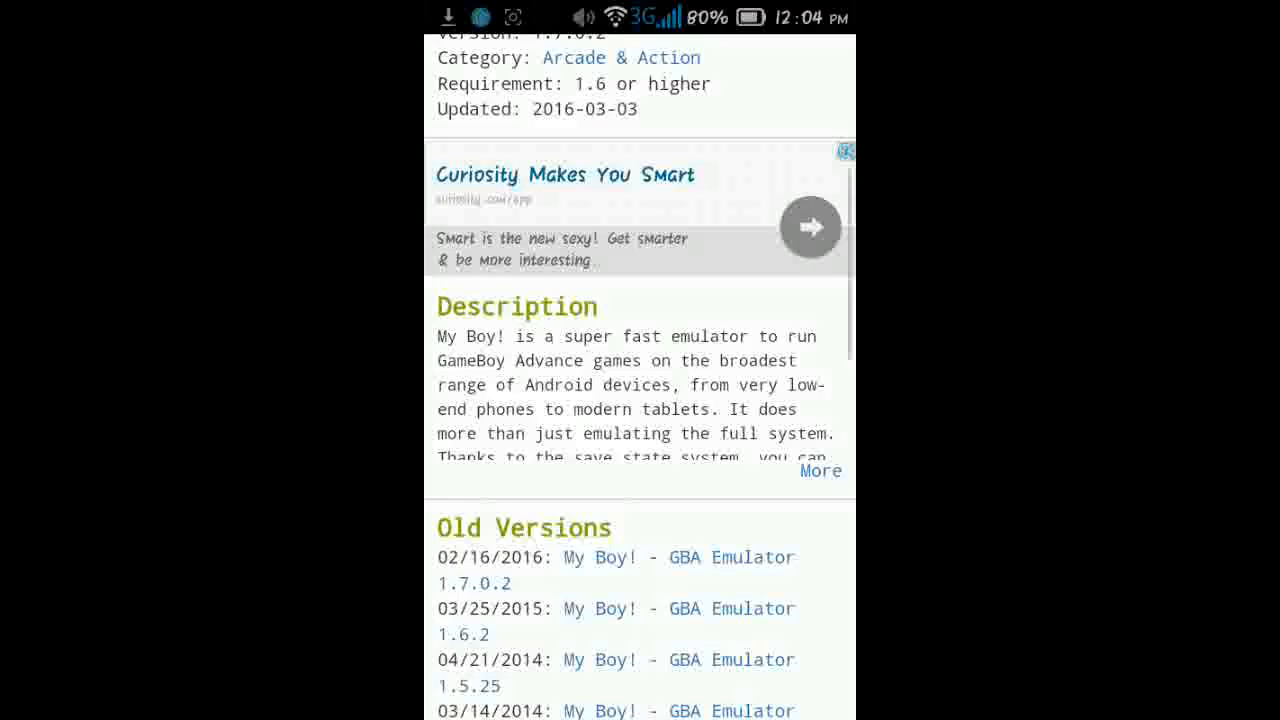
scroll(up, 3)
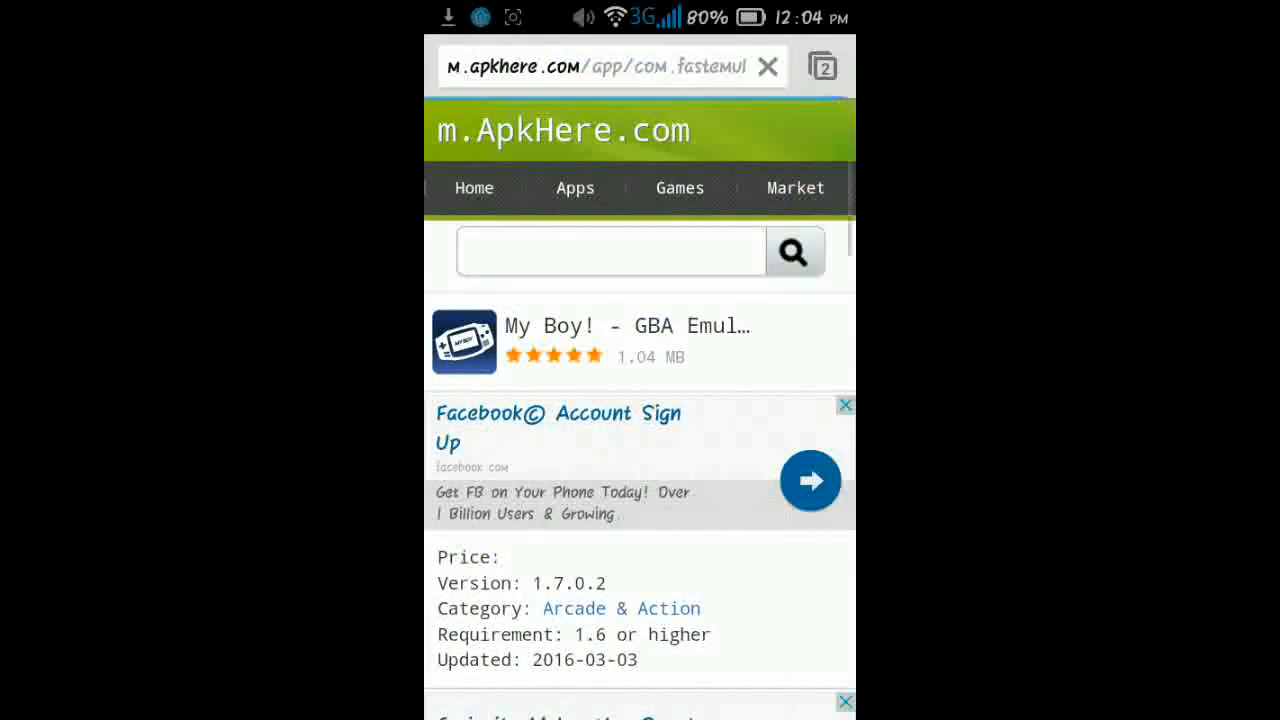
scroll(down, 3)
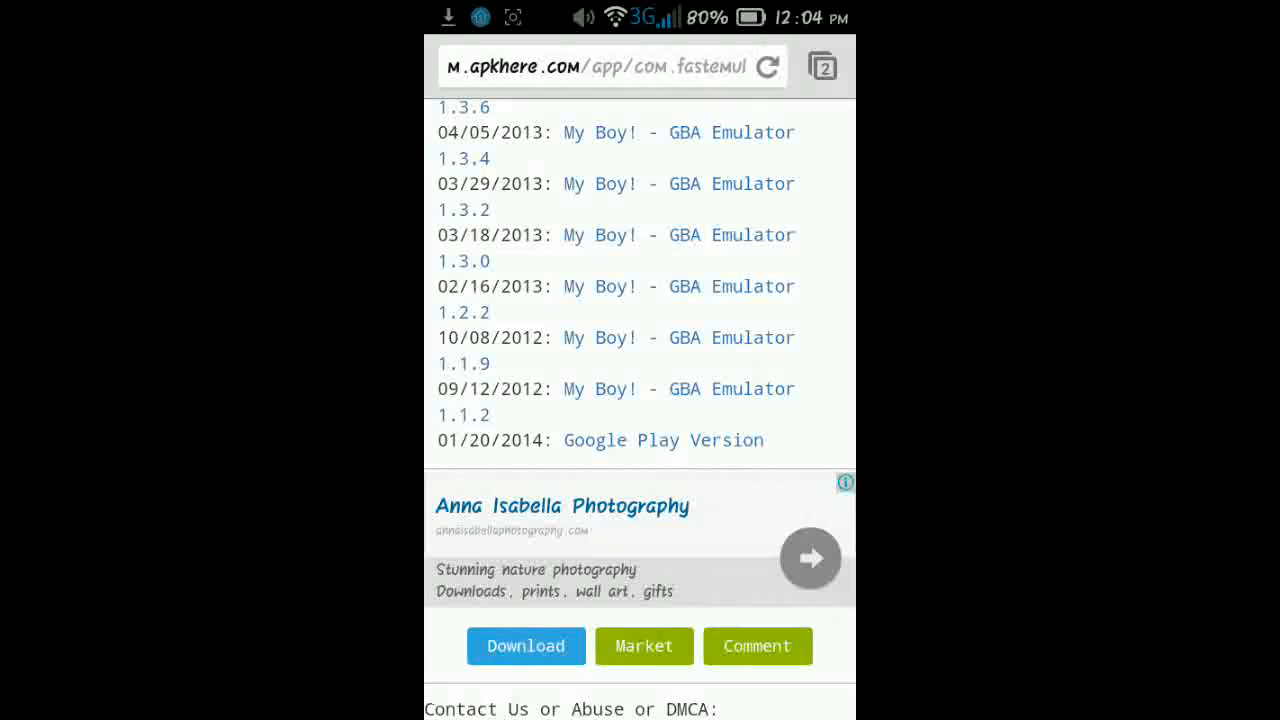
click(769, 66)
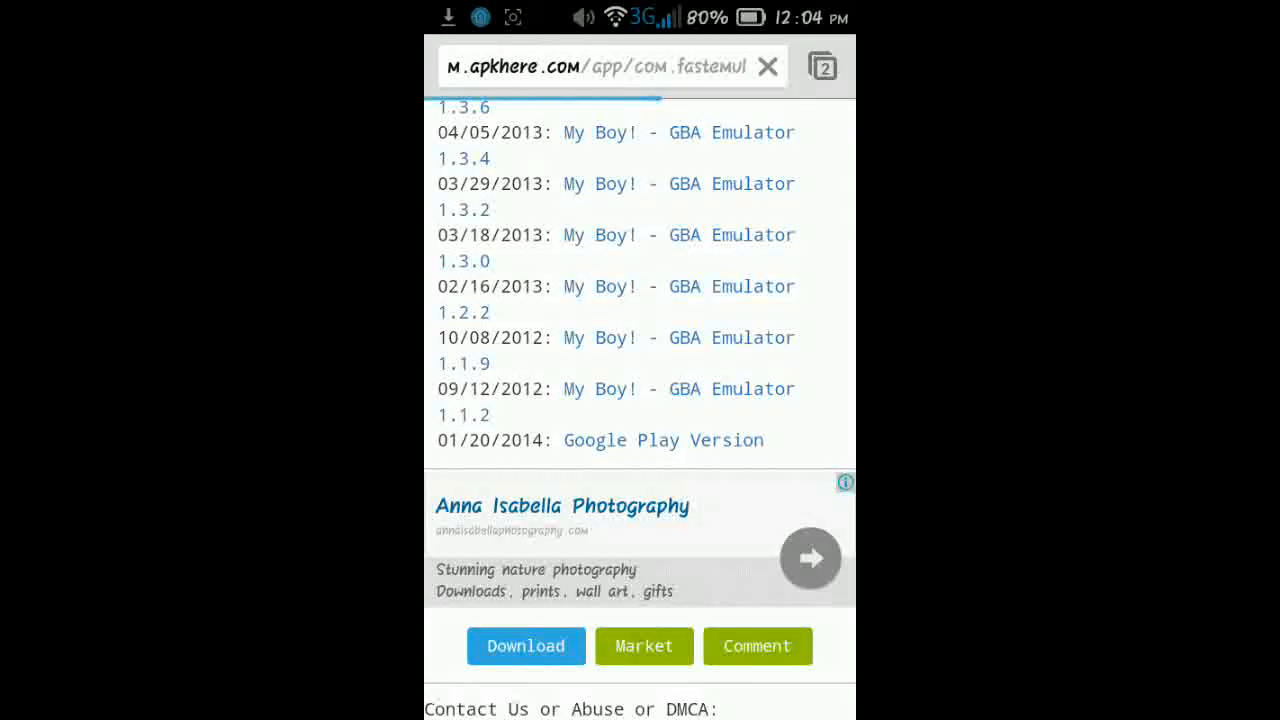
click(526, 646)
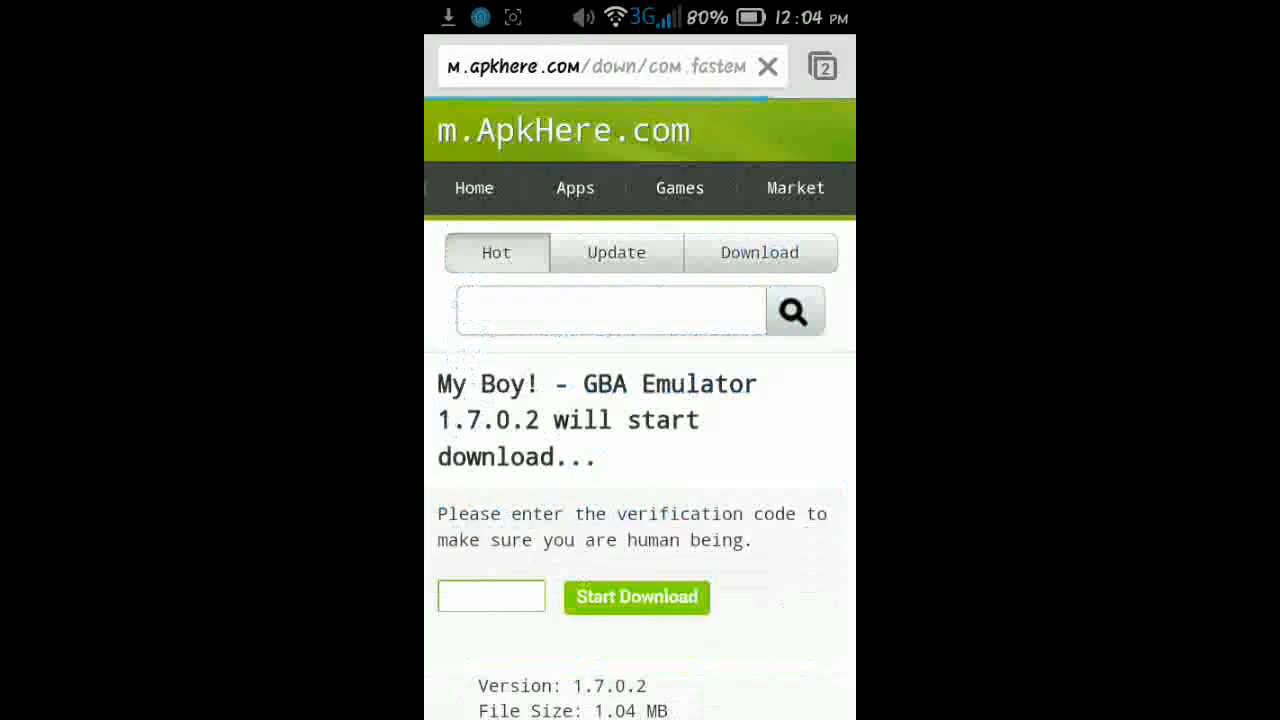
Enter the captcha code 3DMvz and submit the human verification.
scroll(down, 3)
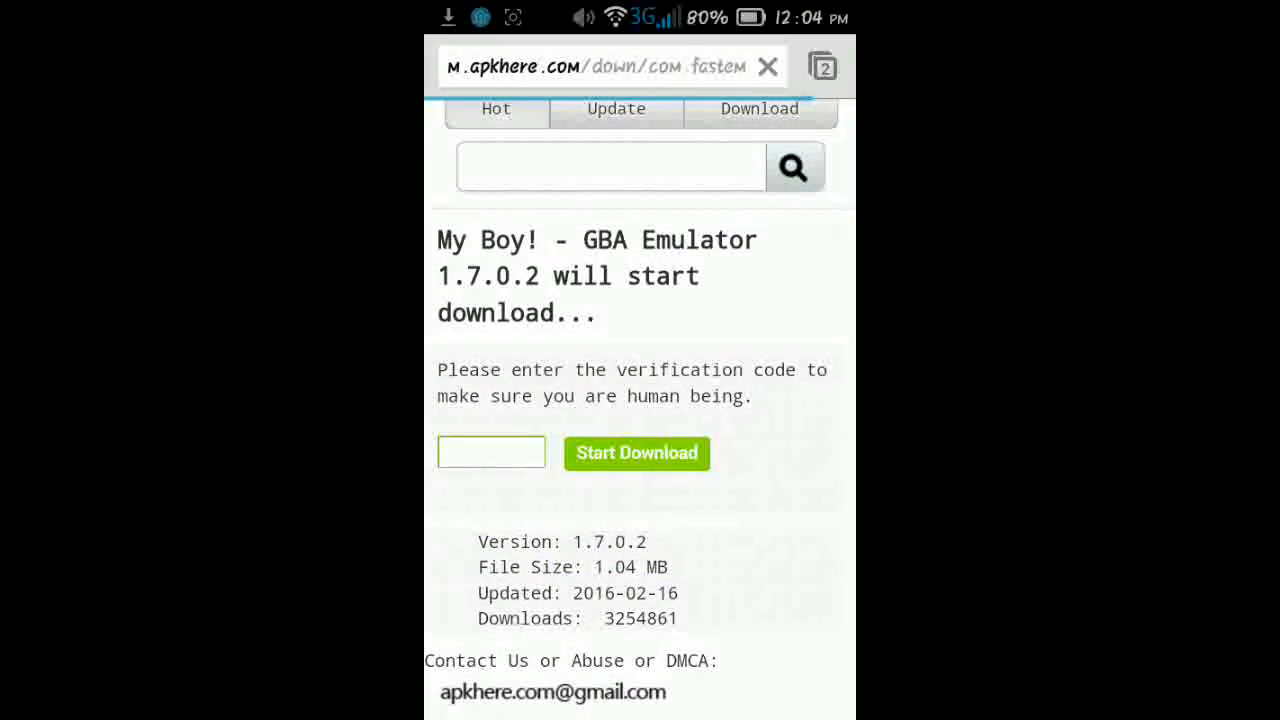
scroll(down, 3)
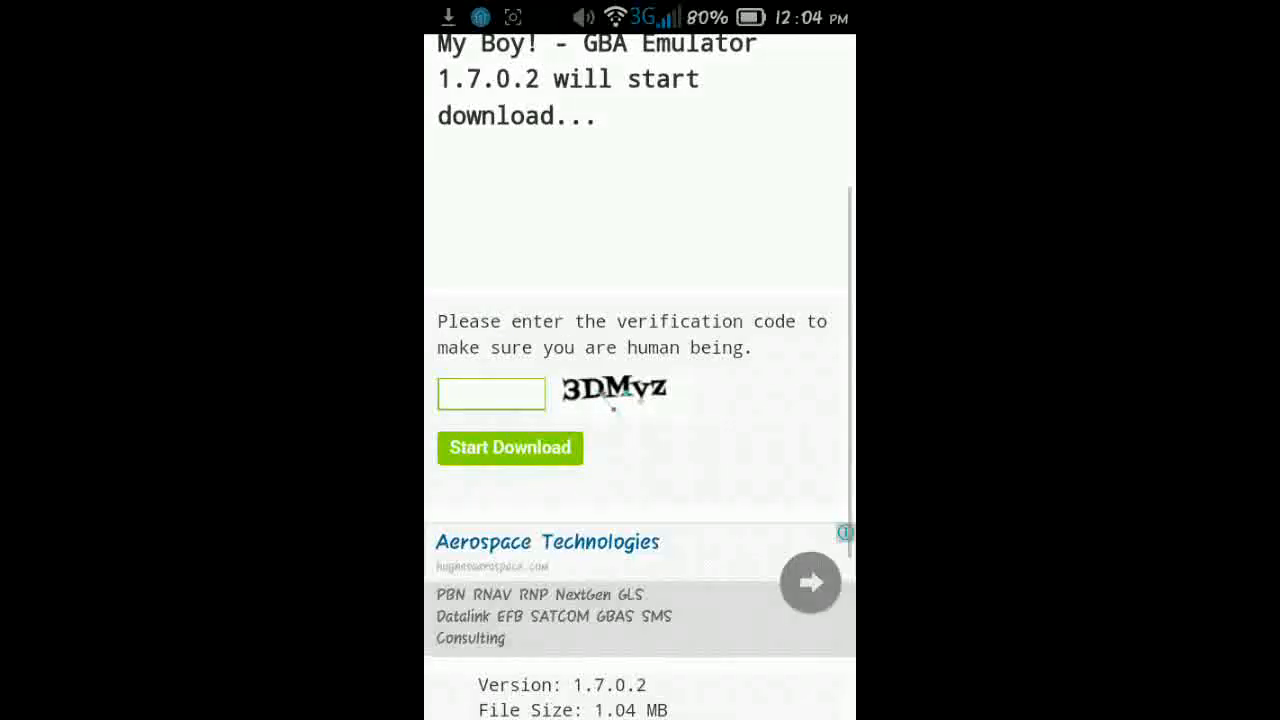
click(491, 393)
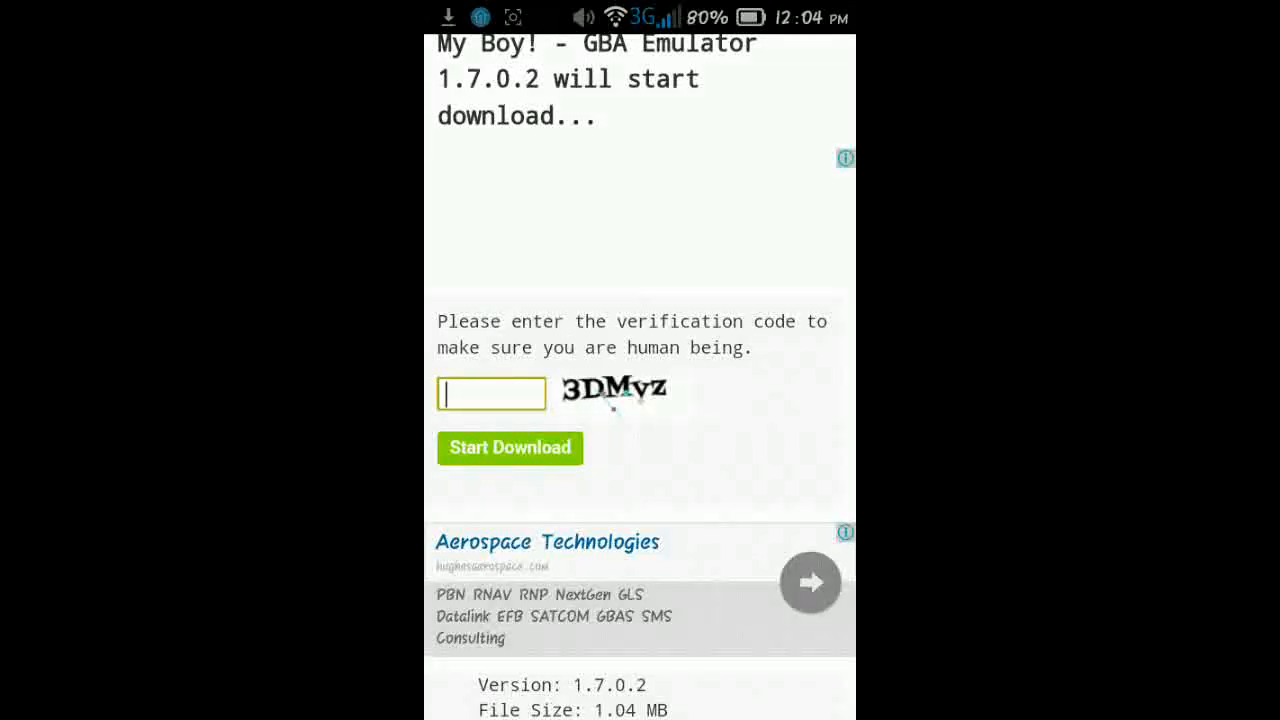
click(490, 393)
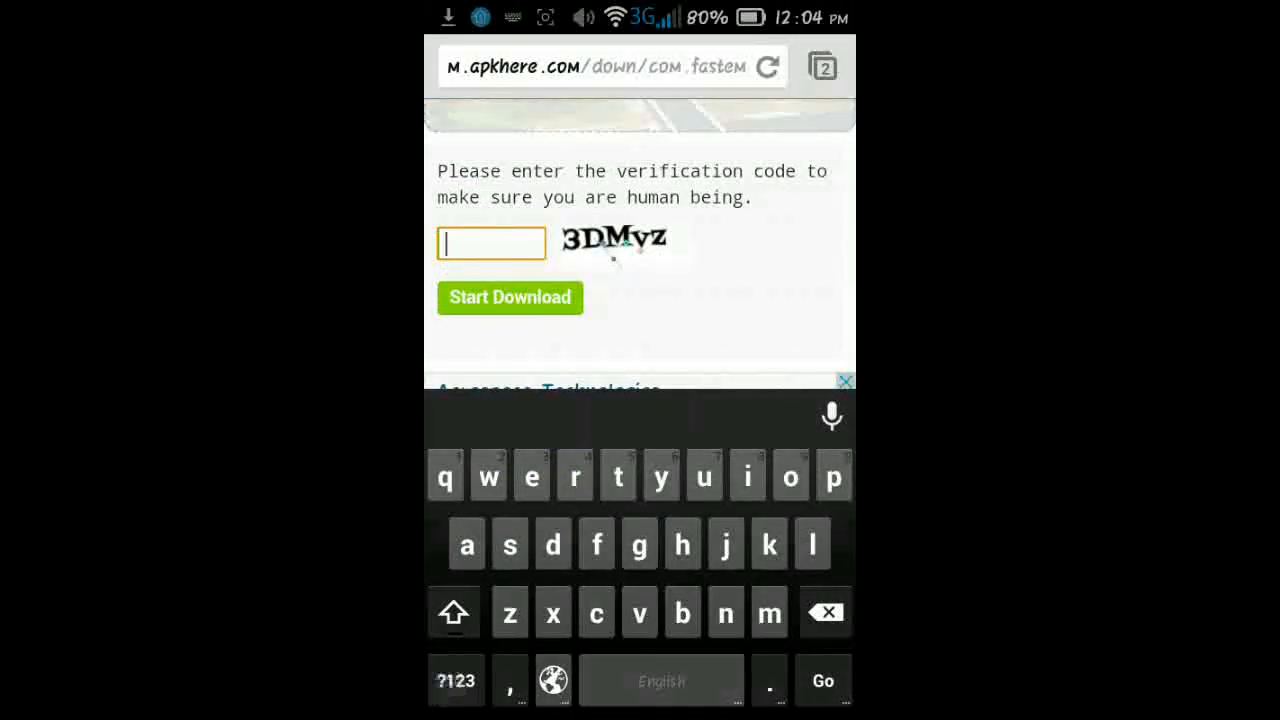
text(3)
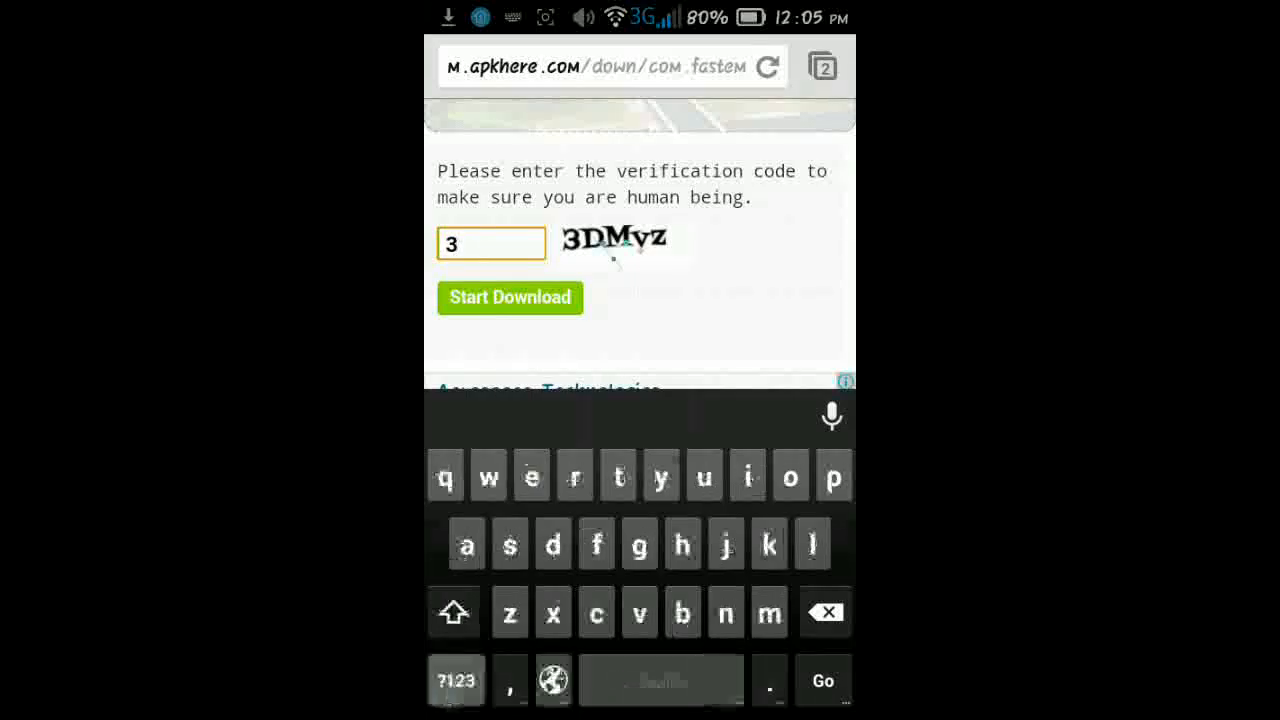
click(455, 613)
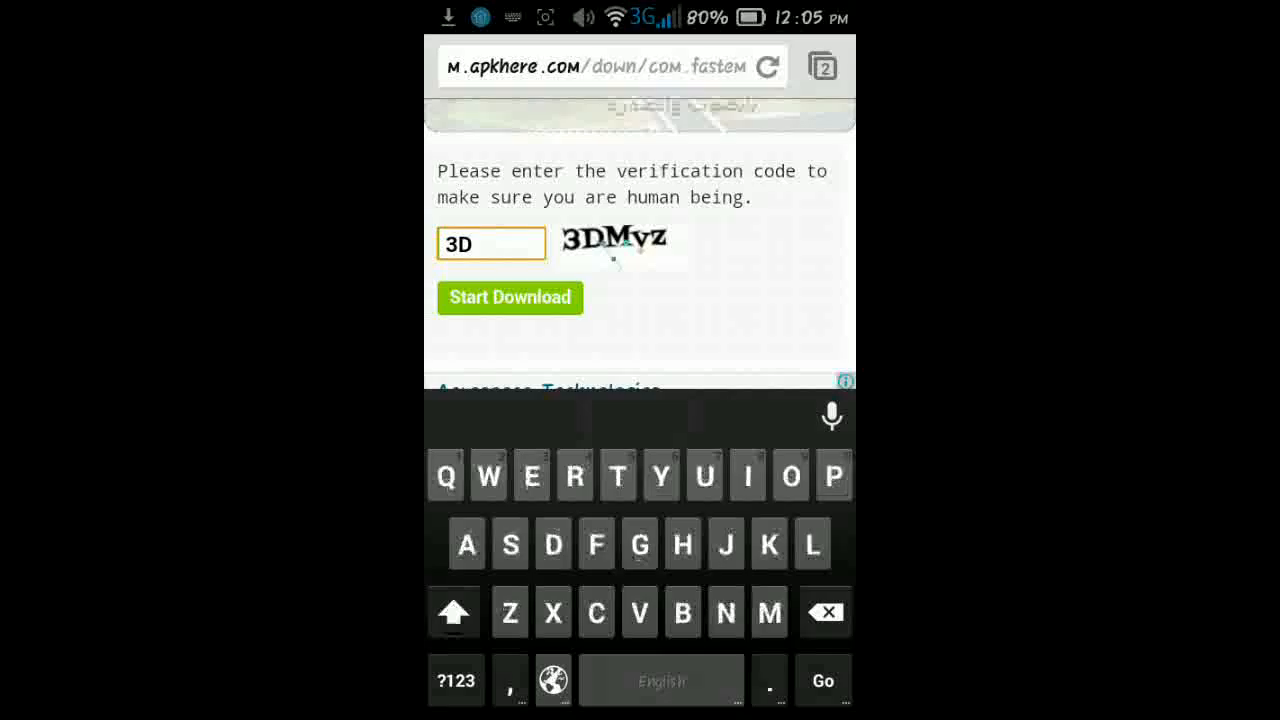
text(Mv)
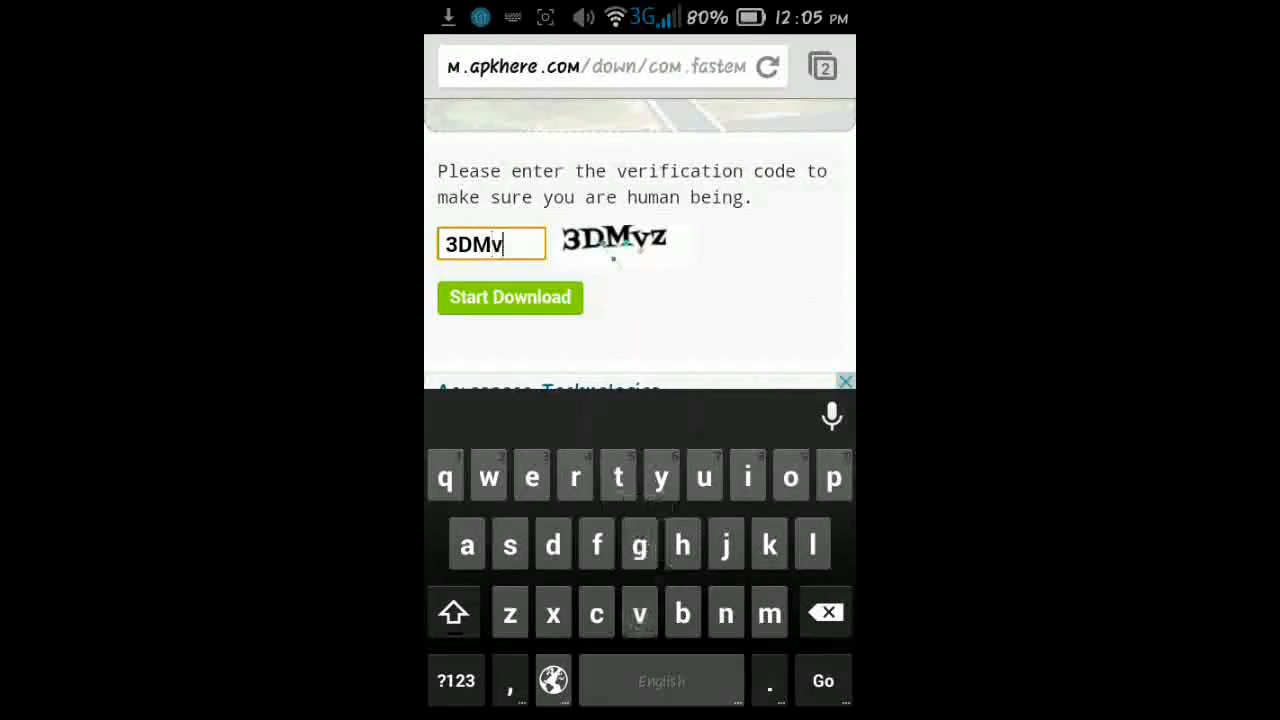
text(z)
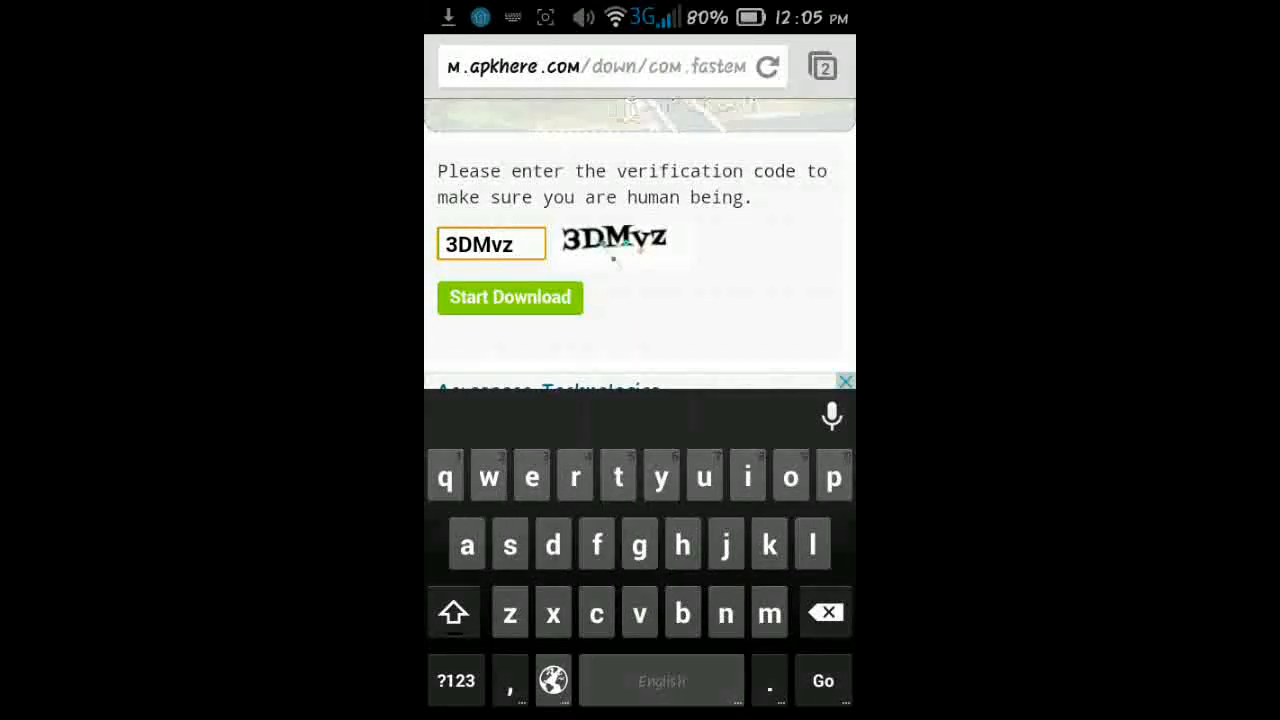
click(509, 297)
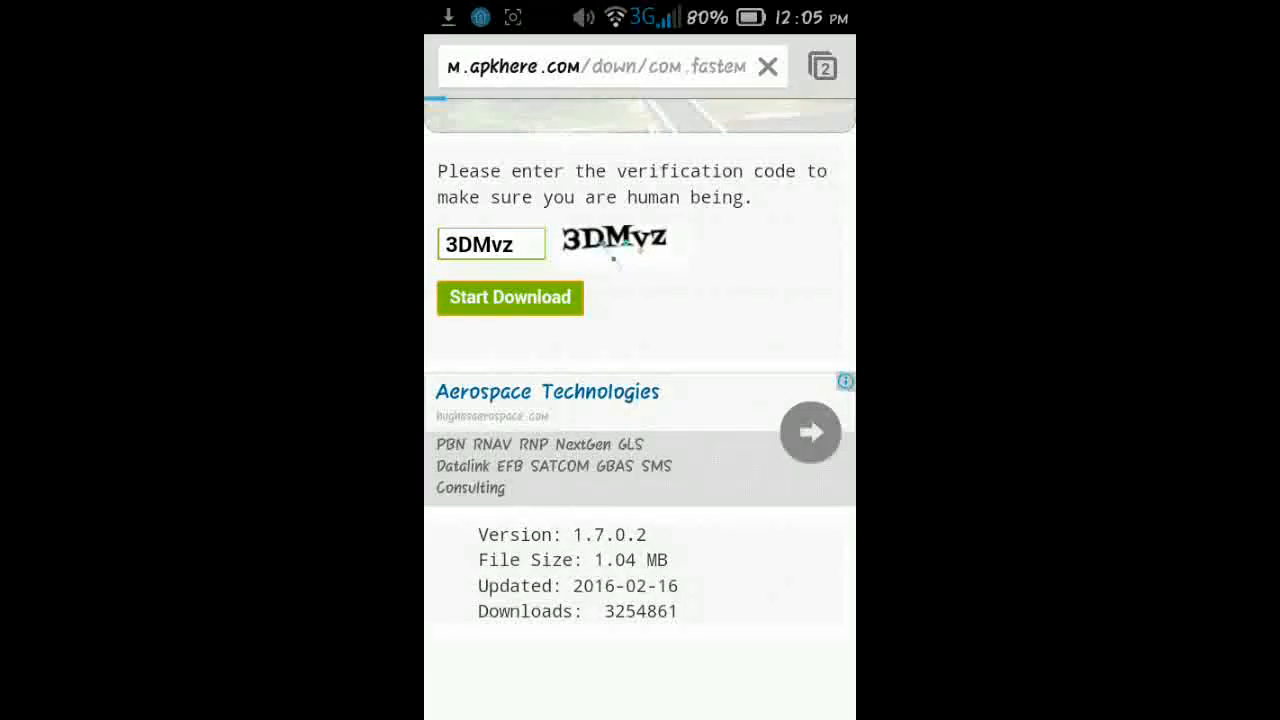
Start the My Boy! APK download and keep the file despite the harm warning.
click(509, 297)
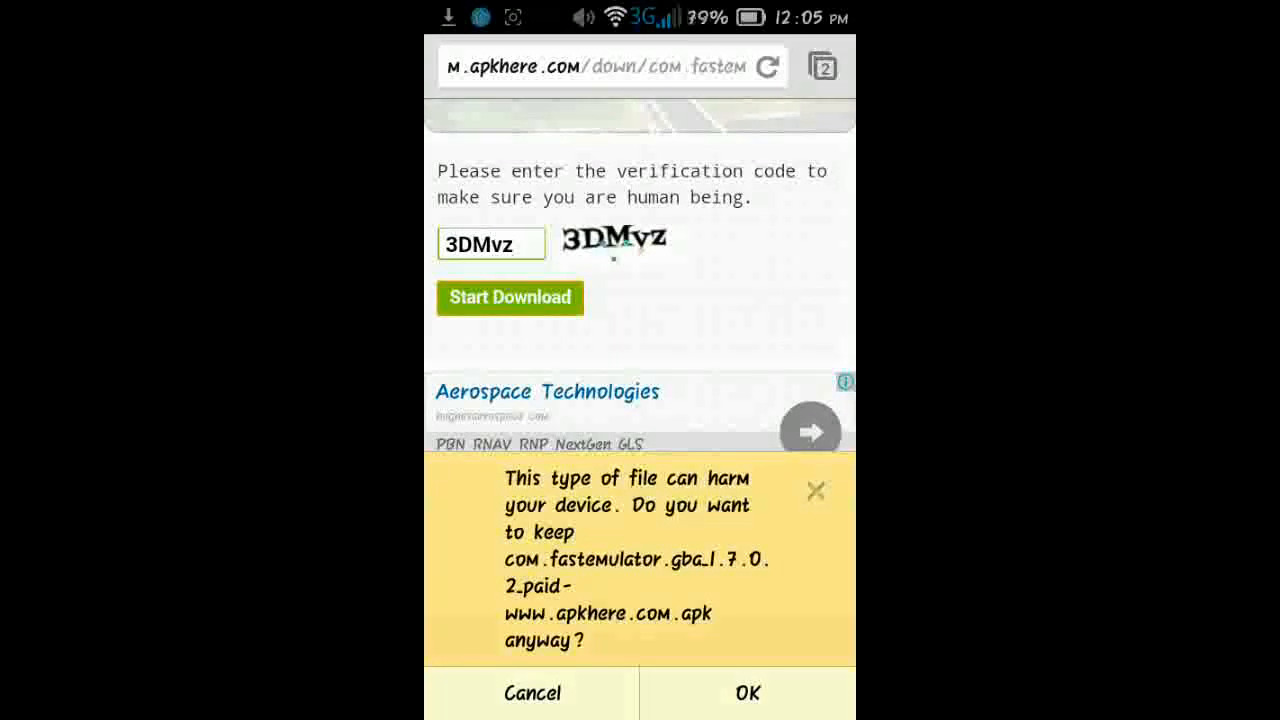
click(750, 693)
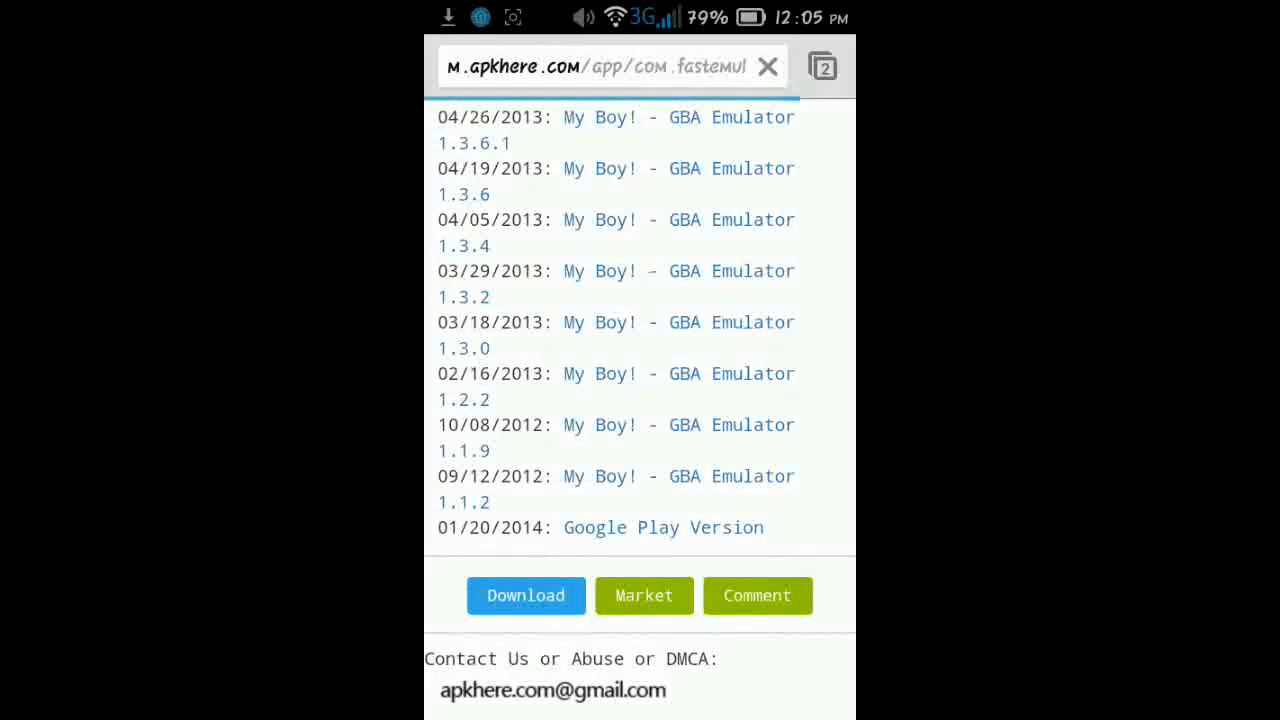
Browse emuparadise.mobi's Super Mario Advance 4 - Super Mario Bros 3 (U) download page.
scroll(down, 3)
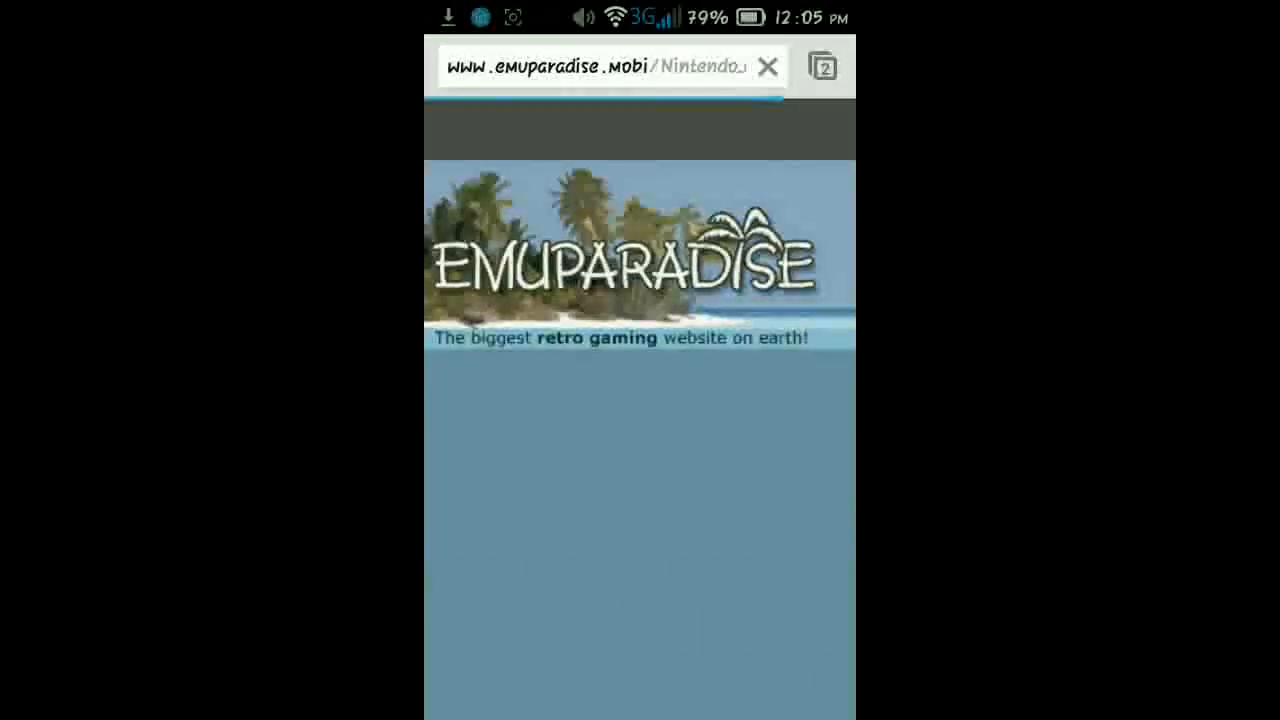
scroll(down, 3)
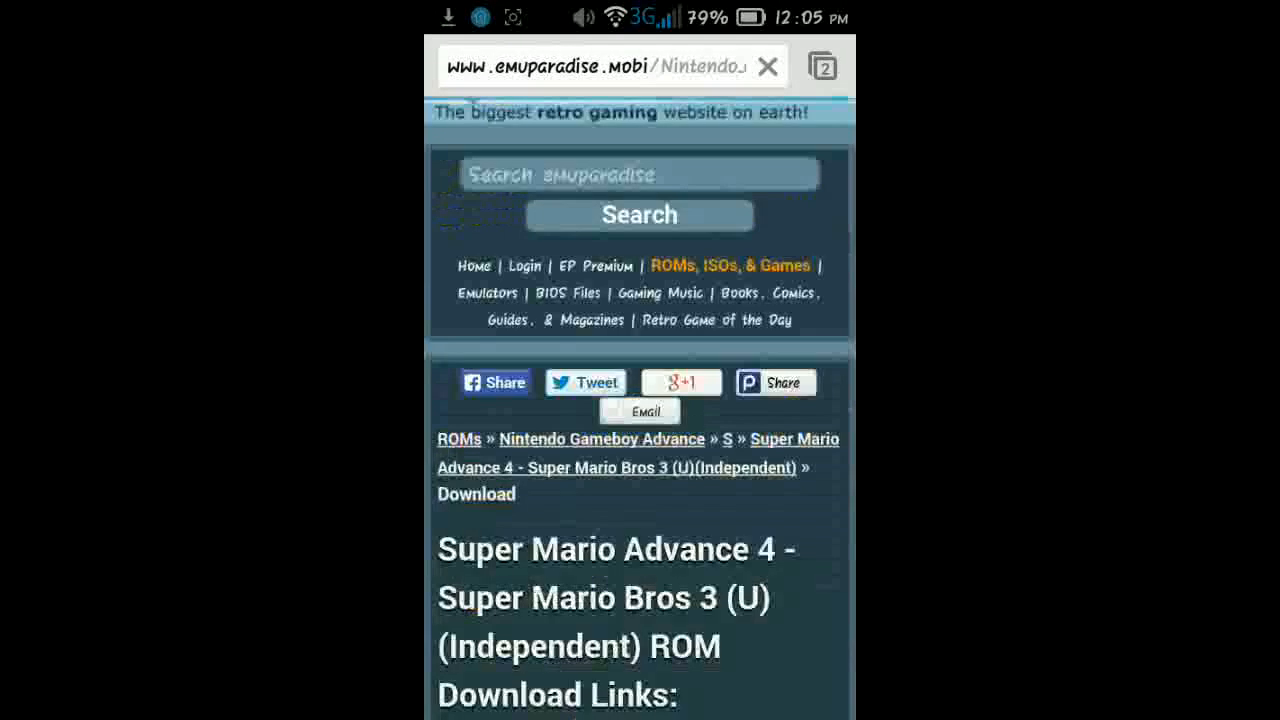
scroll(down, 3)
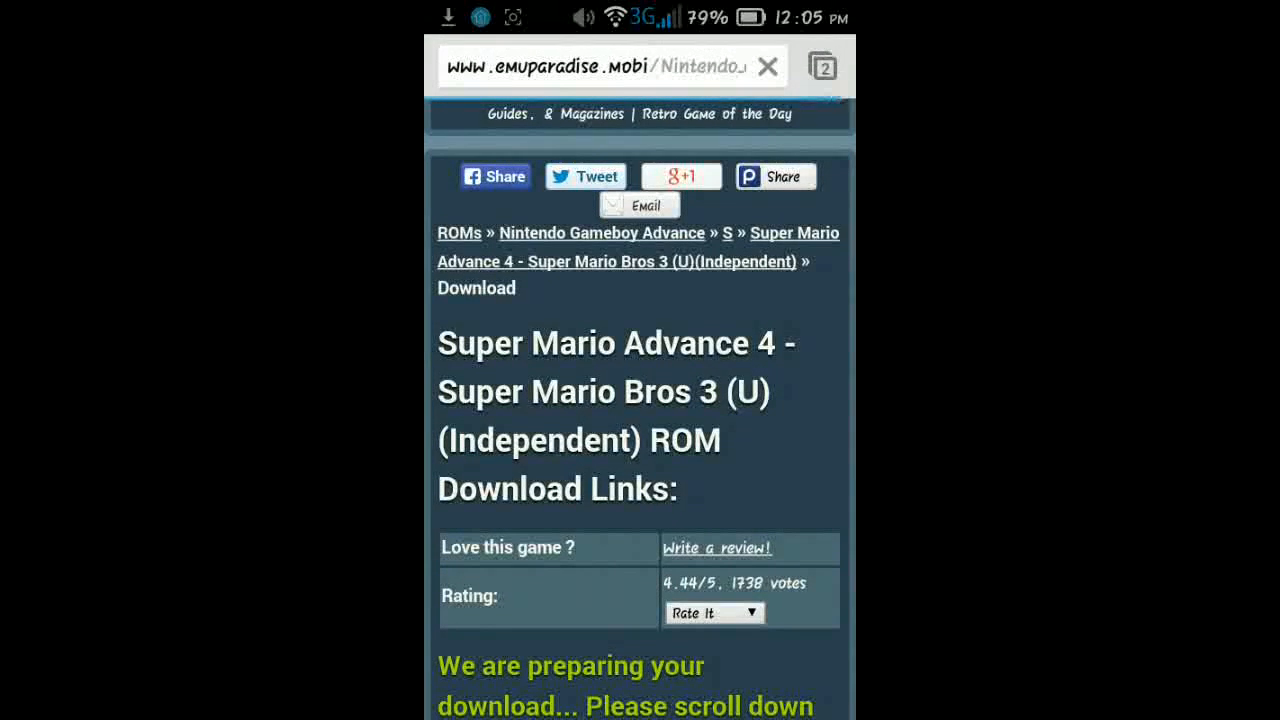
scroll(down, 3)
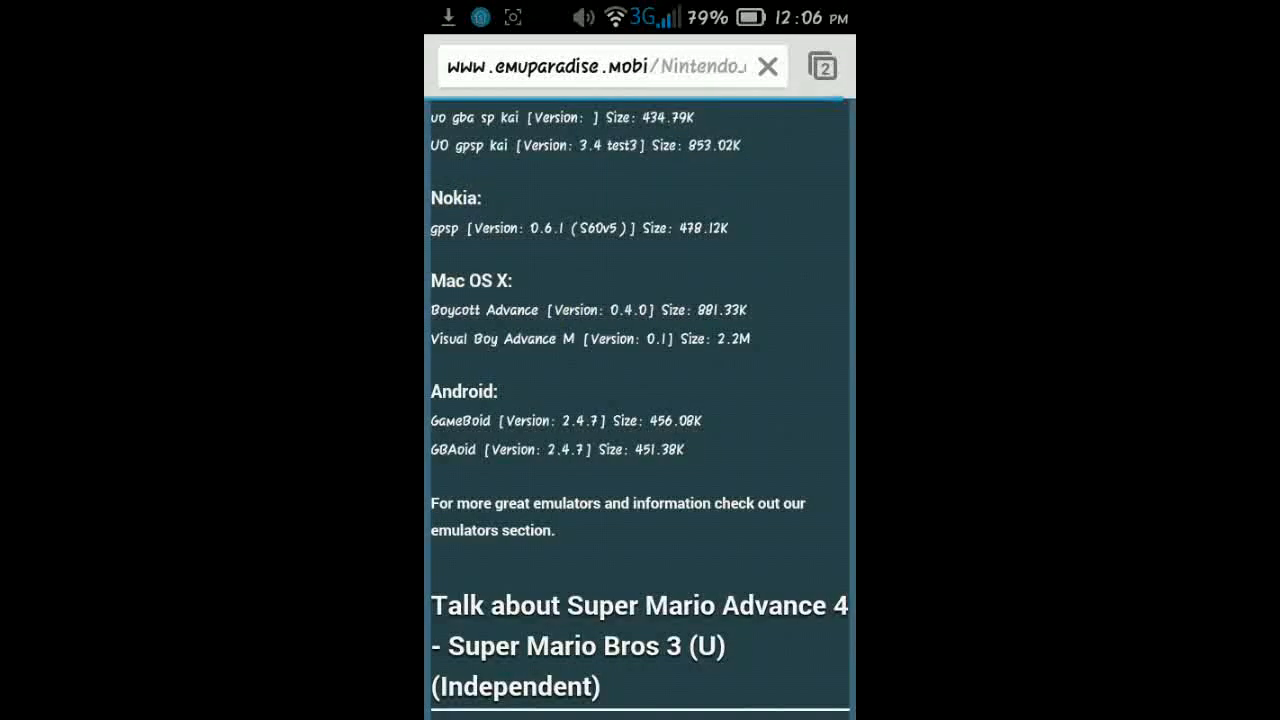
scroll(down, 3)
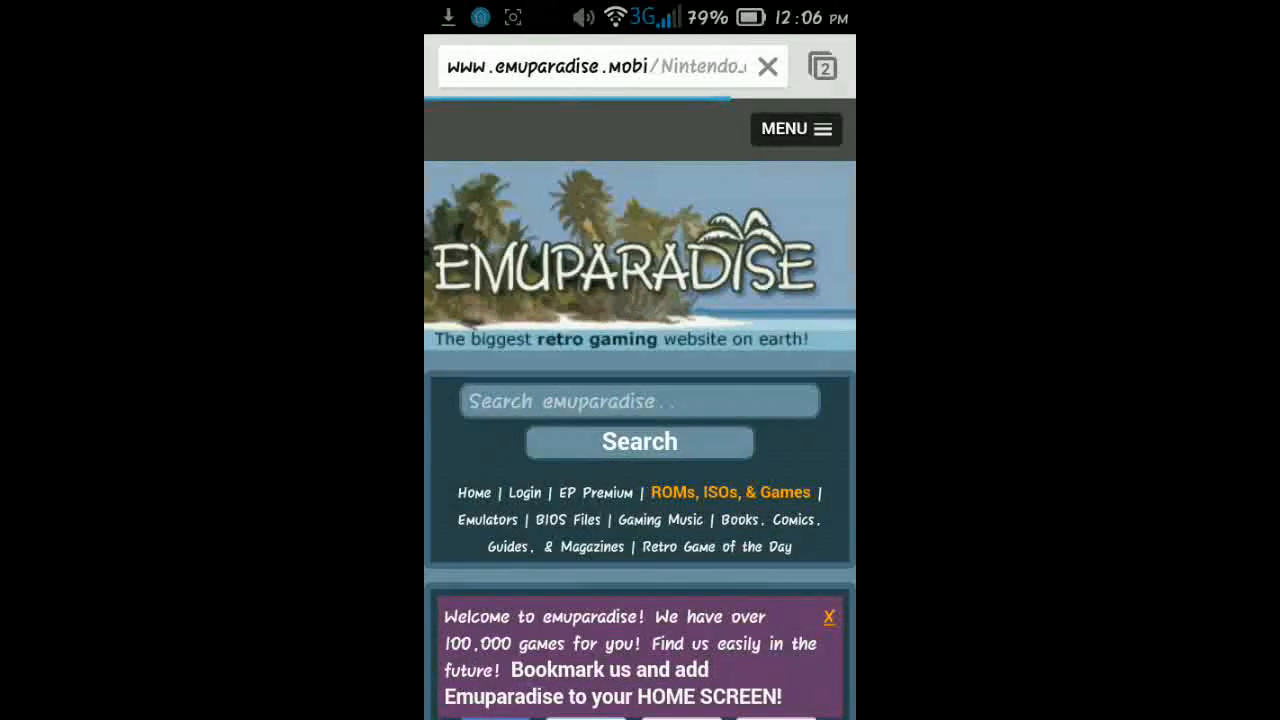
Select Super Mario Advance 4 under Most Downloaded and jump to its Download Links section.
scroll(down, 3)
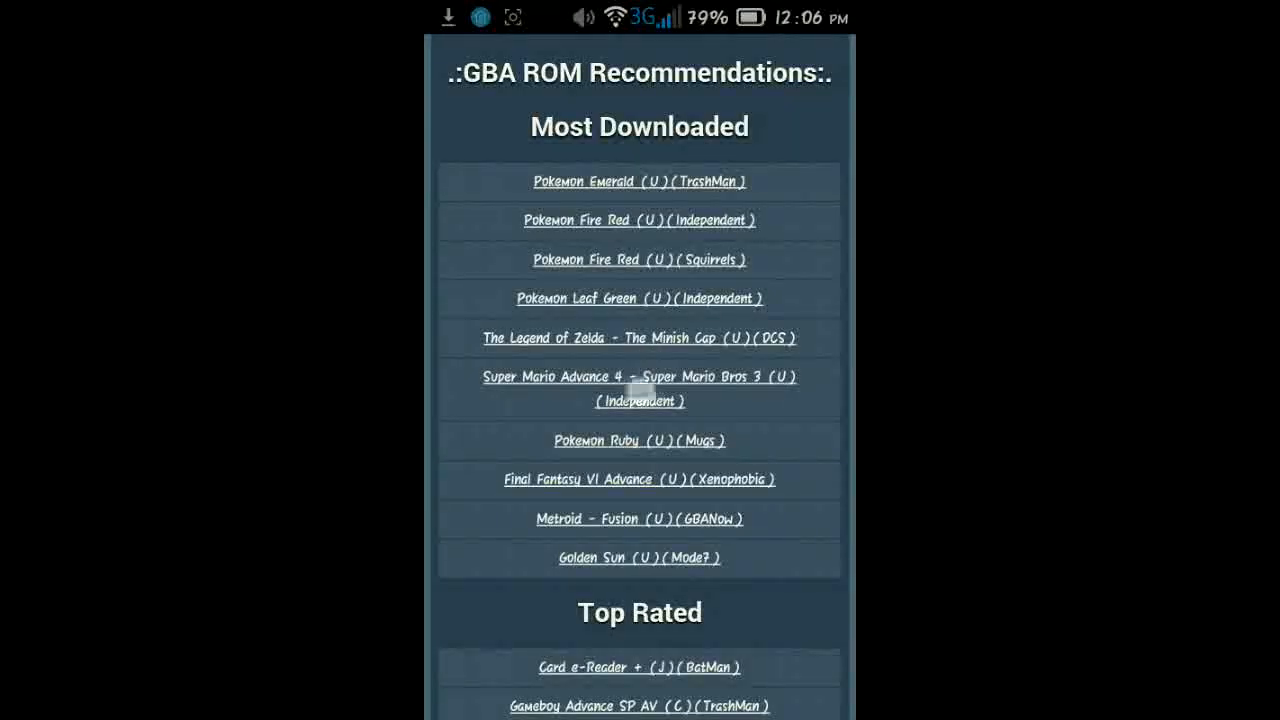
click(639, 377)
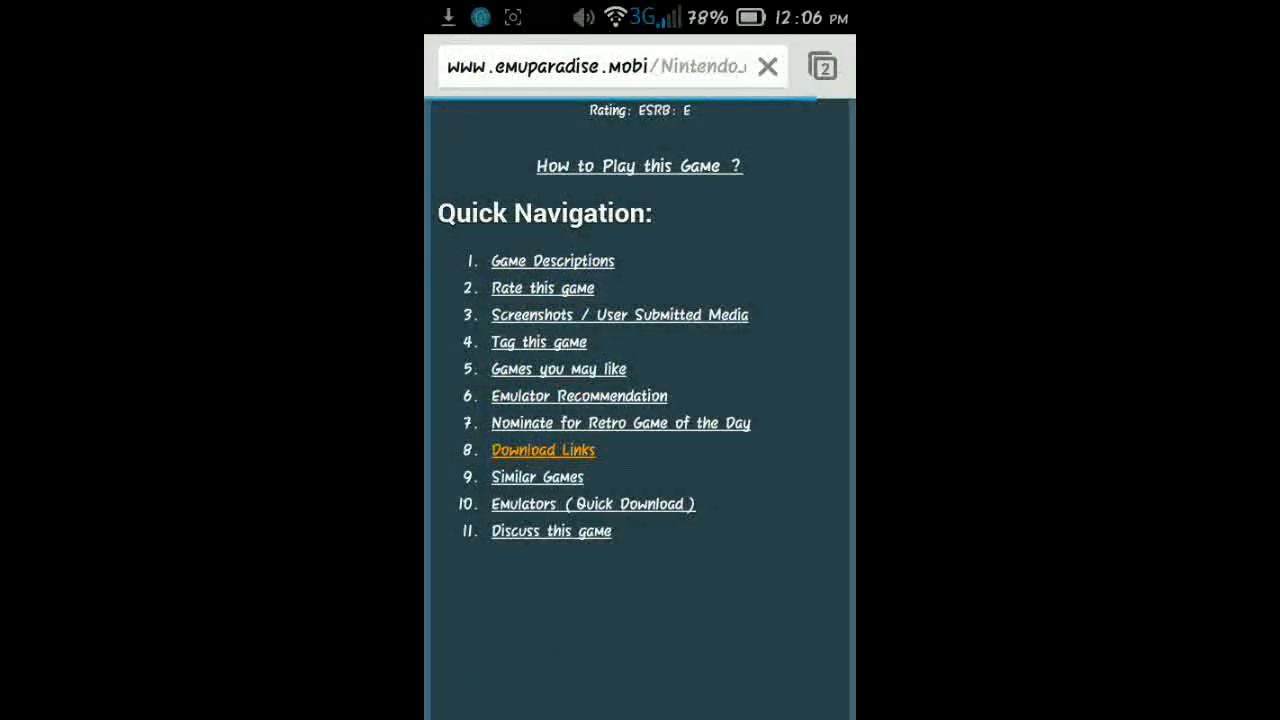
click(543, 450)
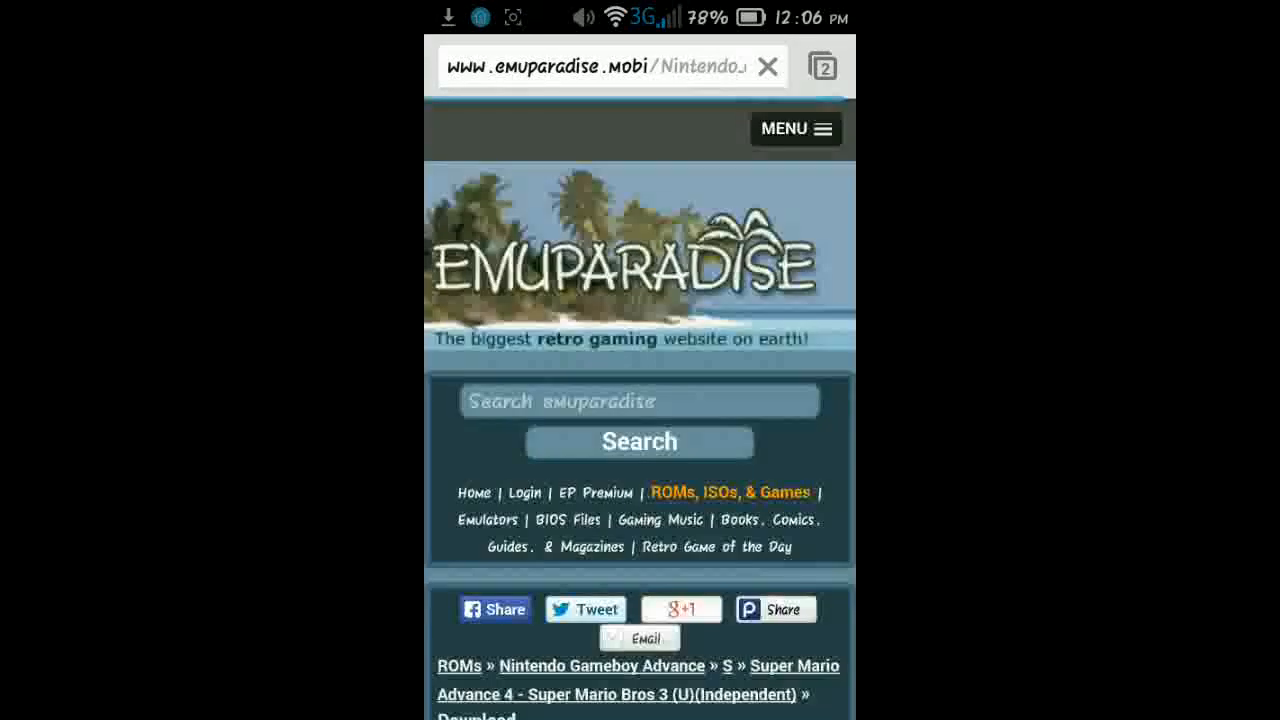
scroll(down, 3)
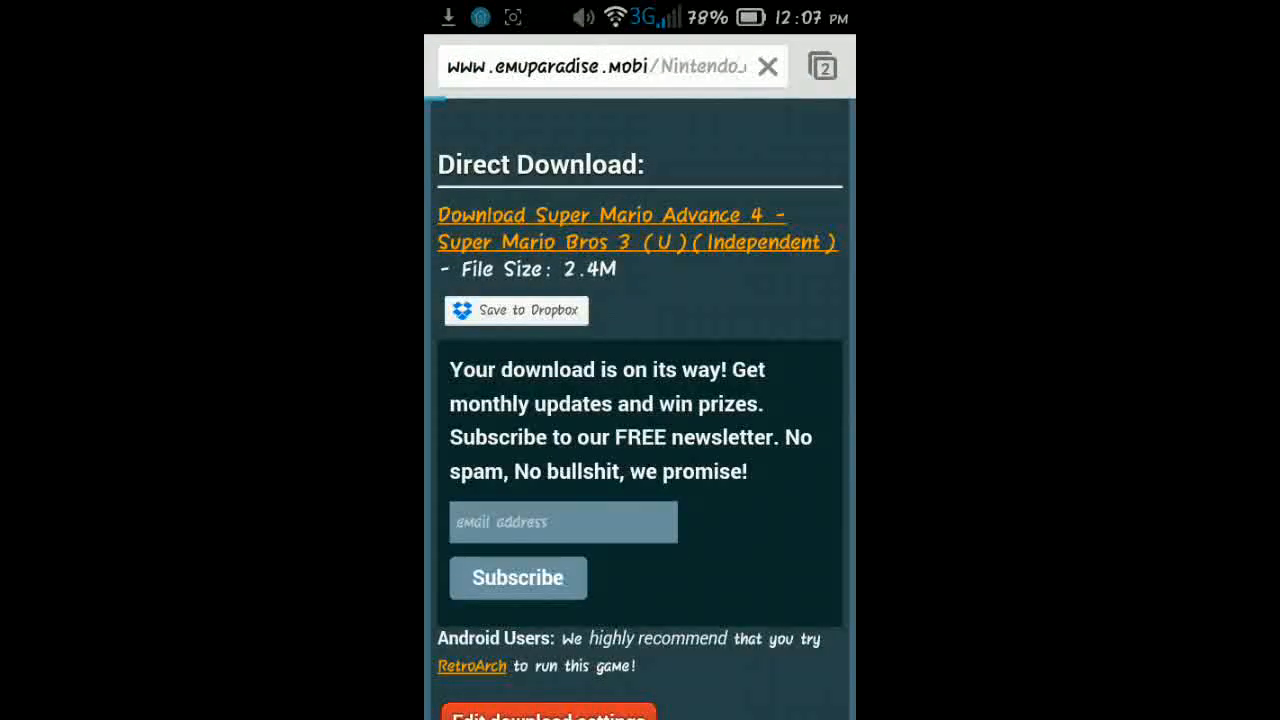
Start the 2.4M direct download of the Super Mario Advance 4 ROM.
scroll(down, 3)
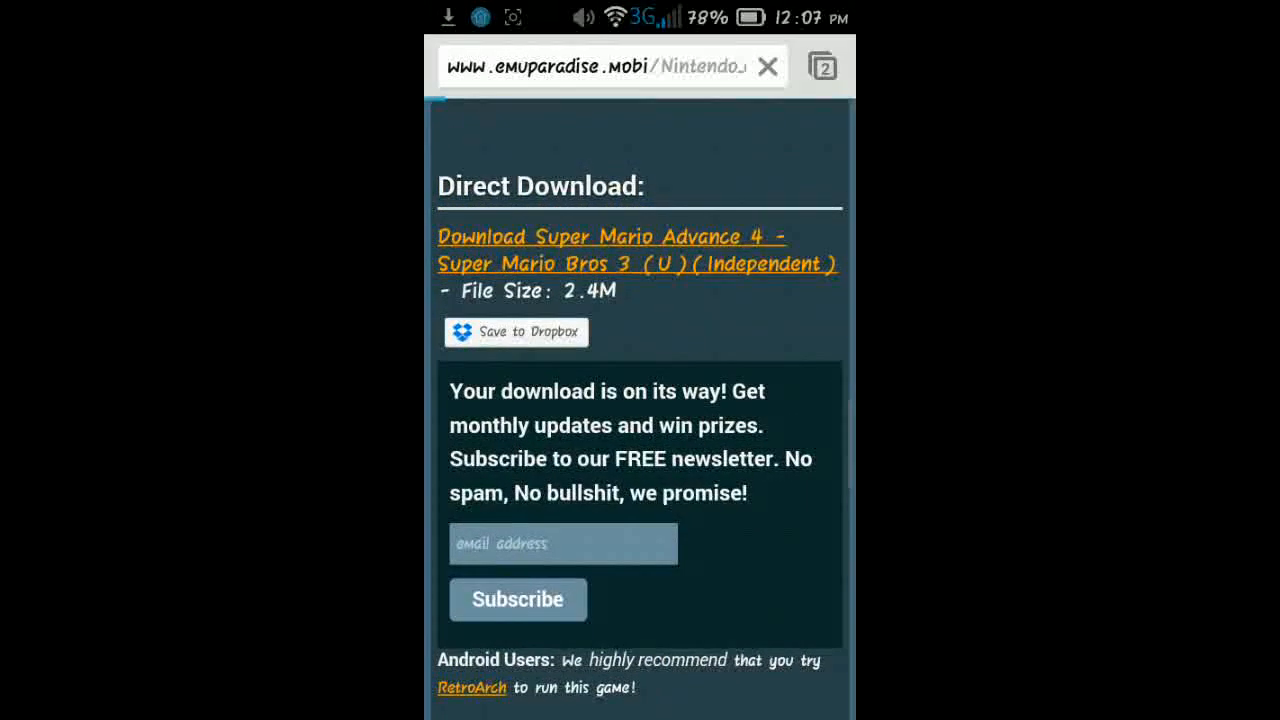
click(612, 252)
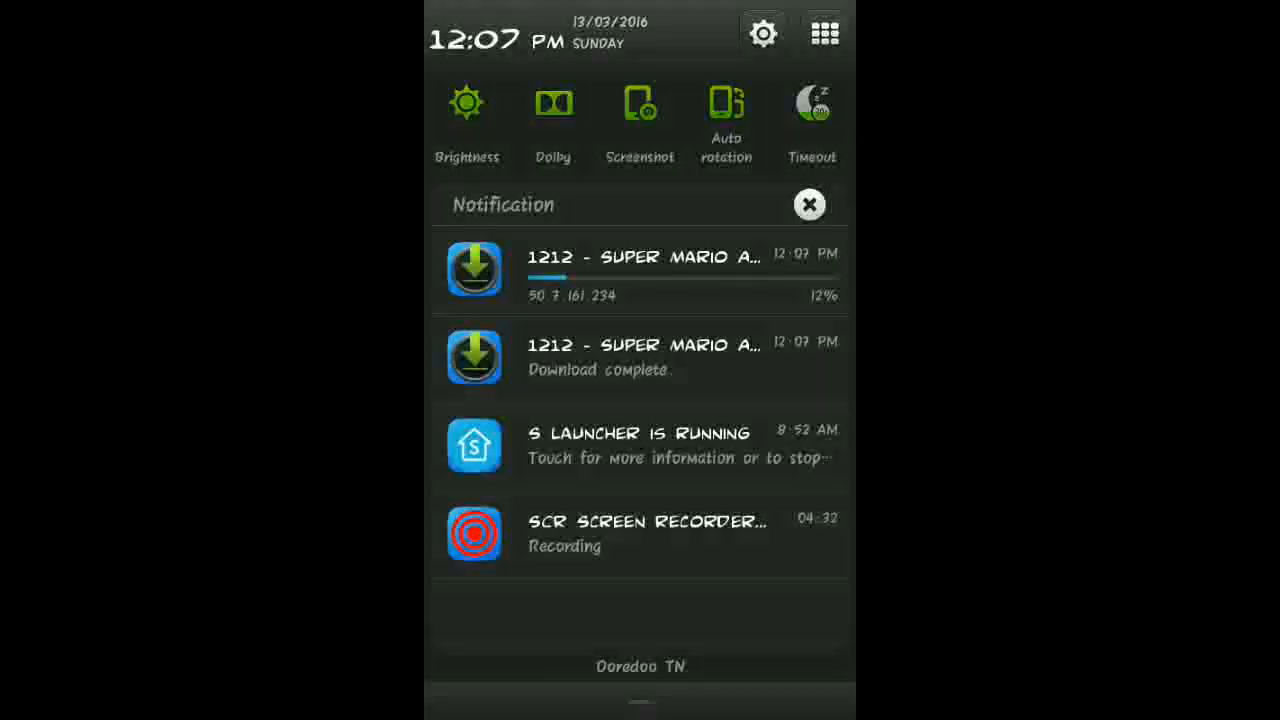
Return to the home screen and launch My Boy! into its game display.
click(563, 357)
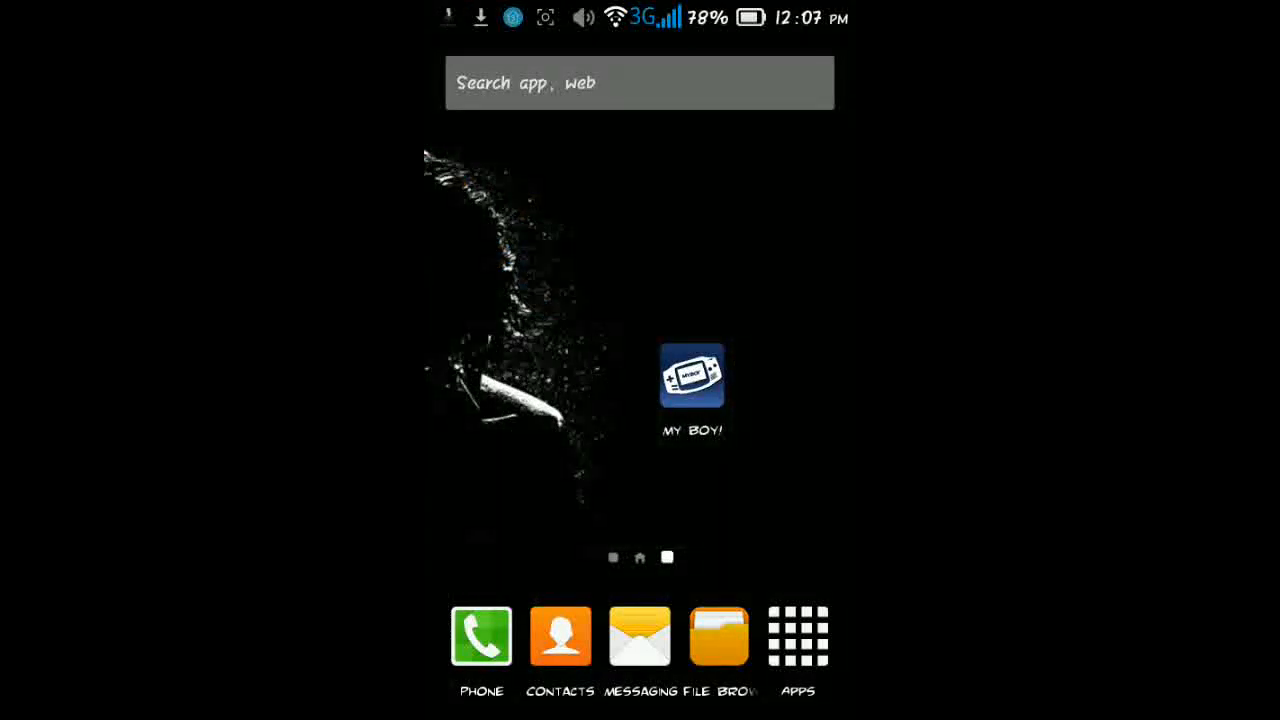
click(691, 377)
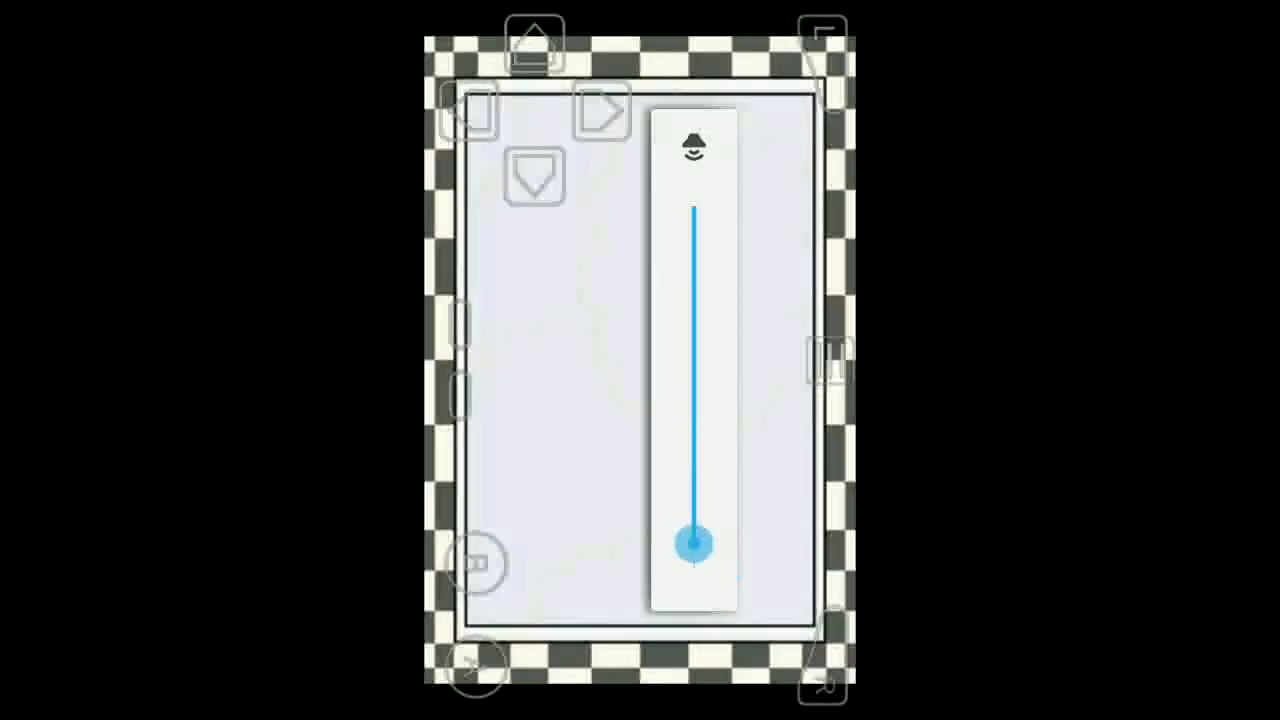
Lower the volume, play Super Mario Advance 4, then move through the recent-apps cards.
drag(695, 538, 695, 420)
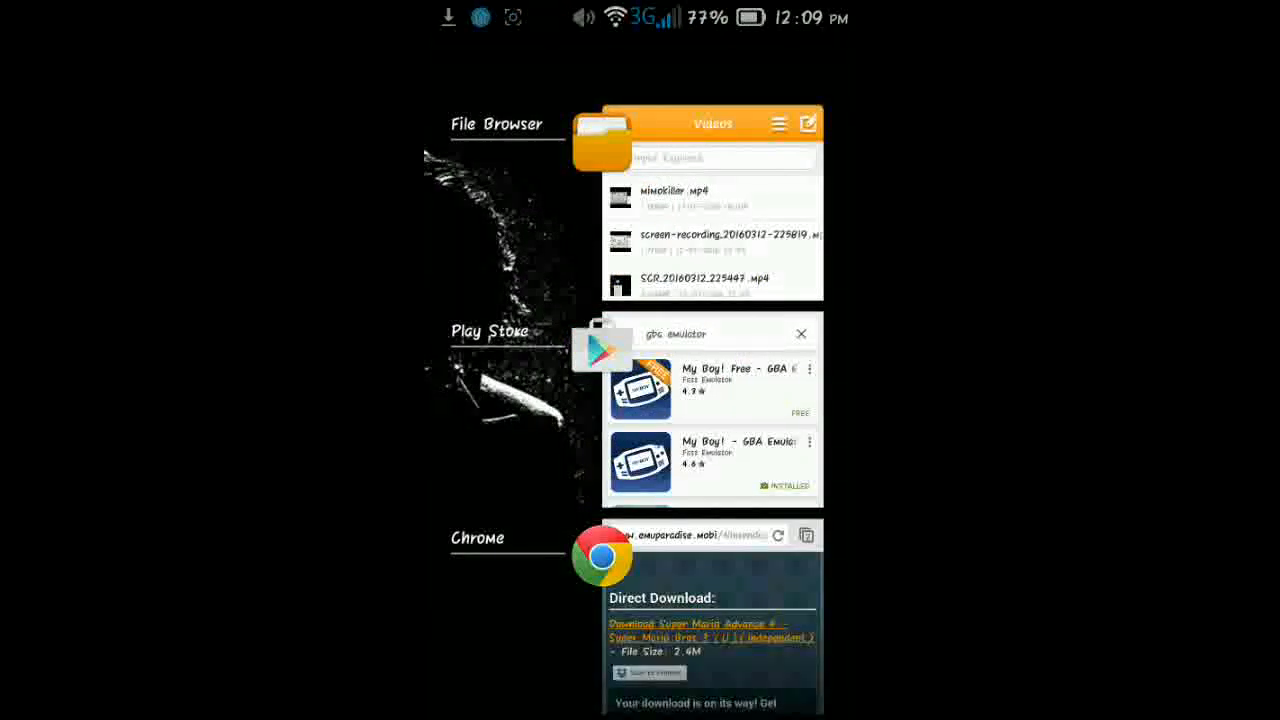
scroll(down, 3)
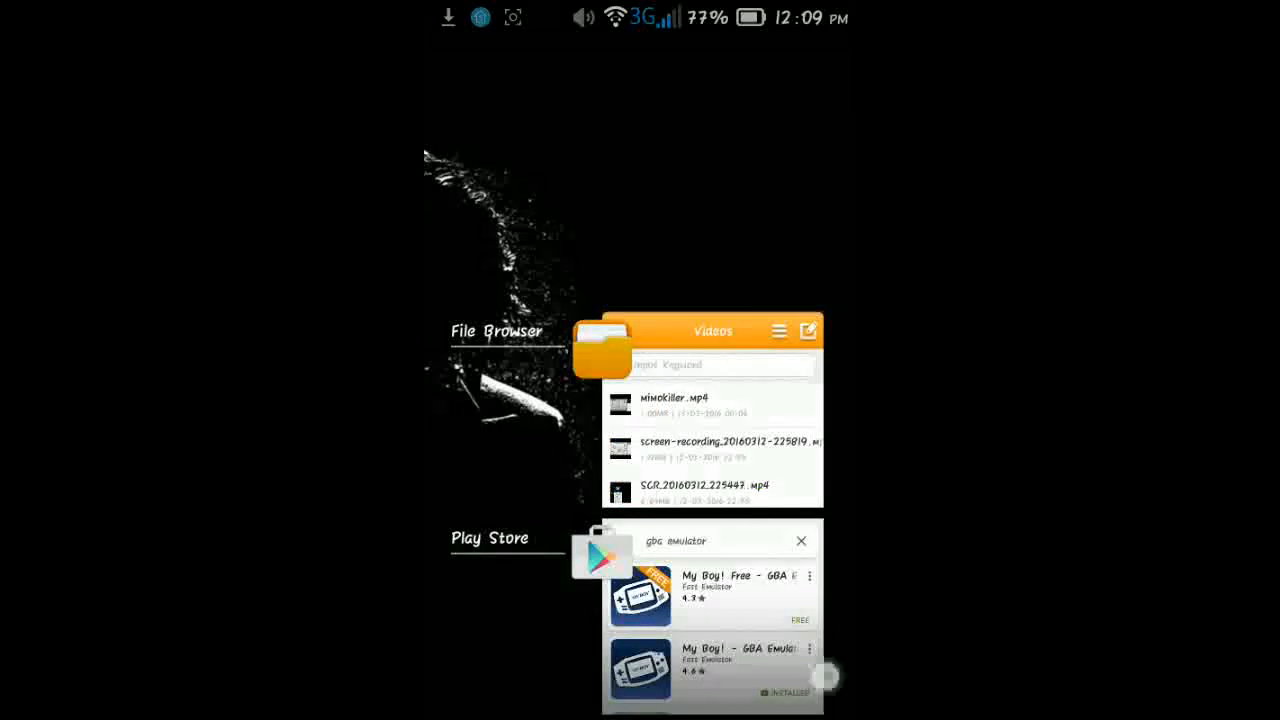